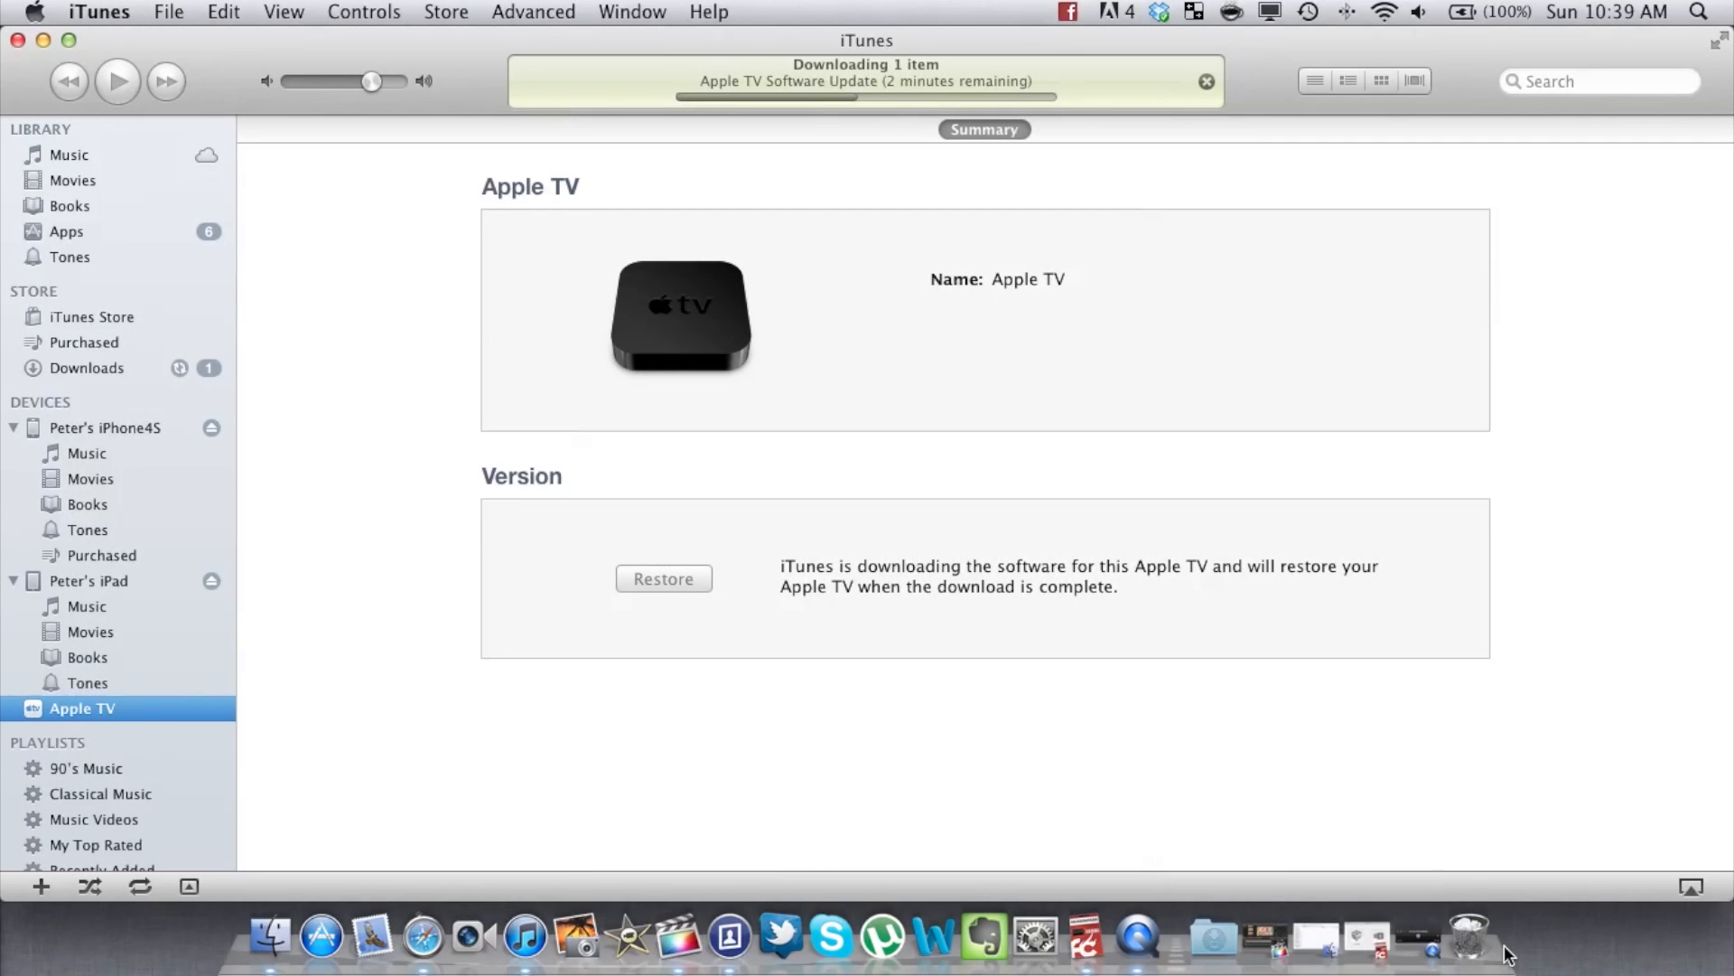
pyautogui.moveTo(1265, 945)
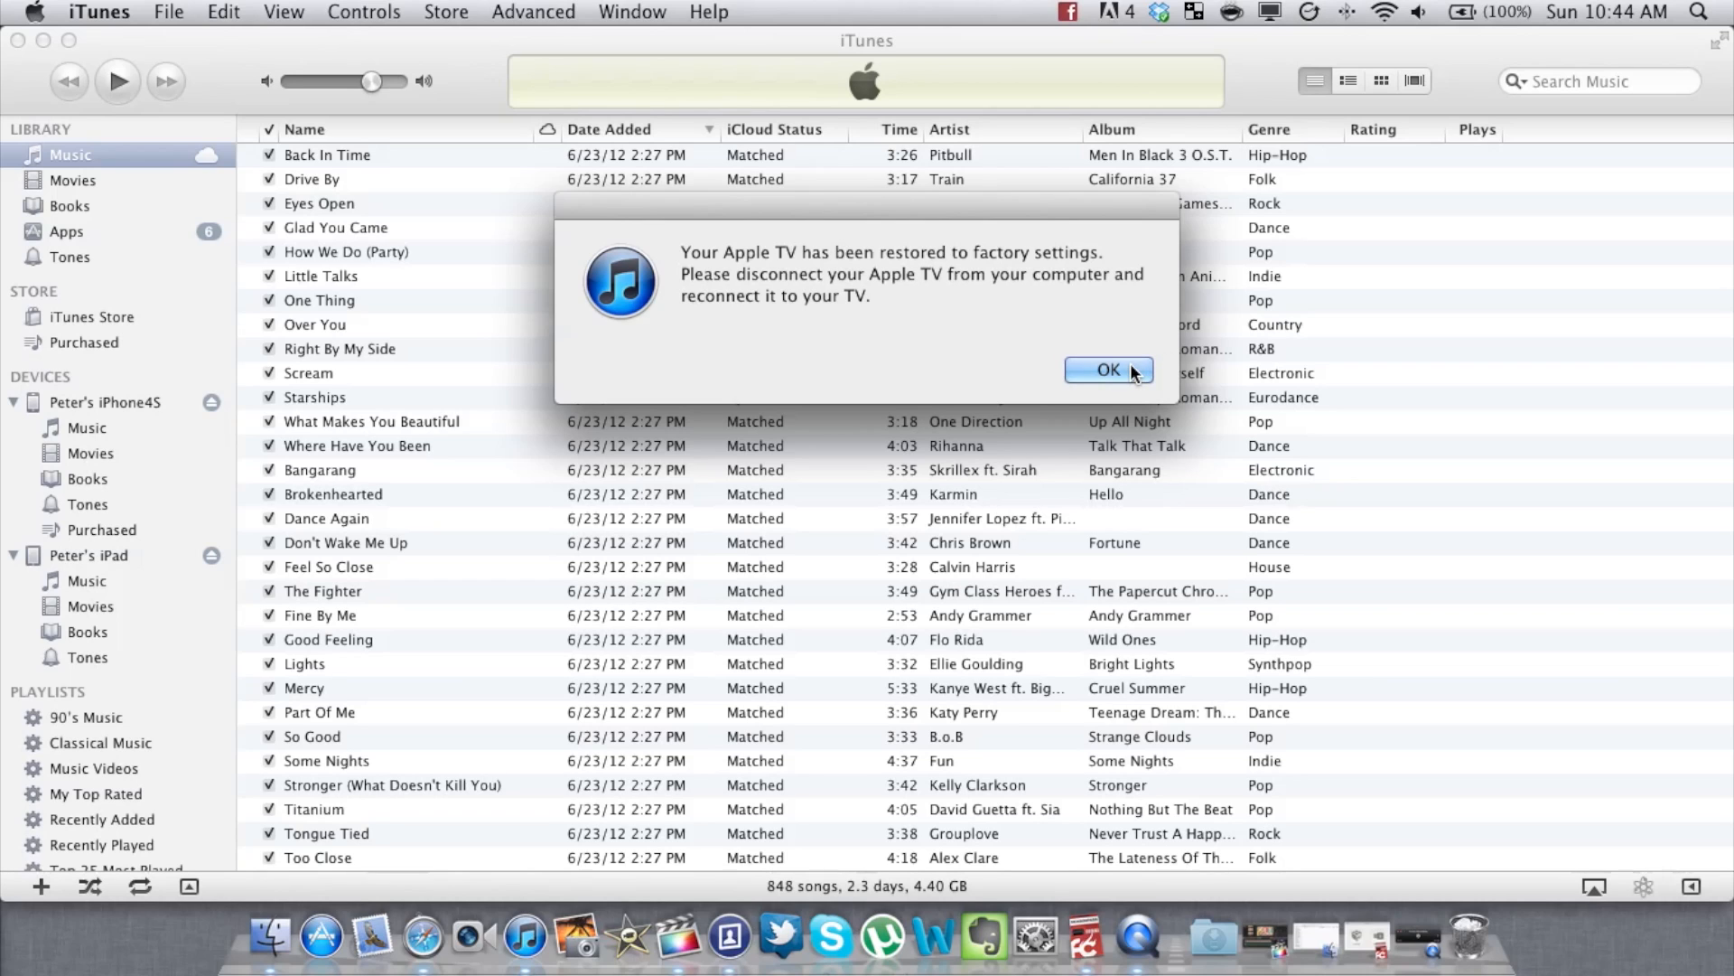
# Step: Dismiss the factory-reset notice, launch SeasOnPass and start Create IPSW to build jailbroken firmware
pyautogui.click(1108, 370)
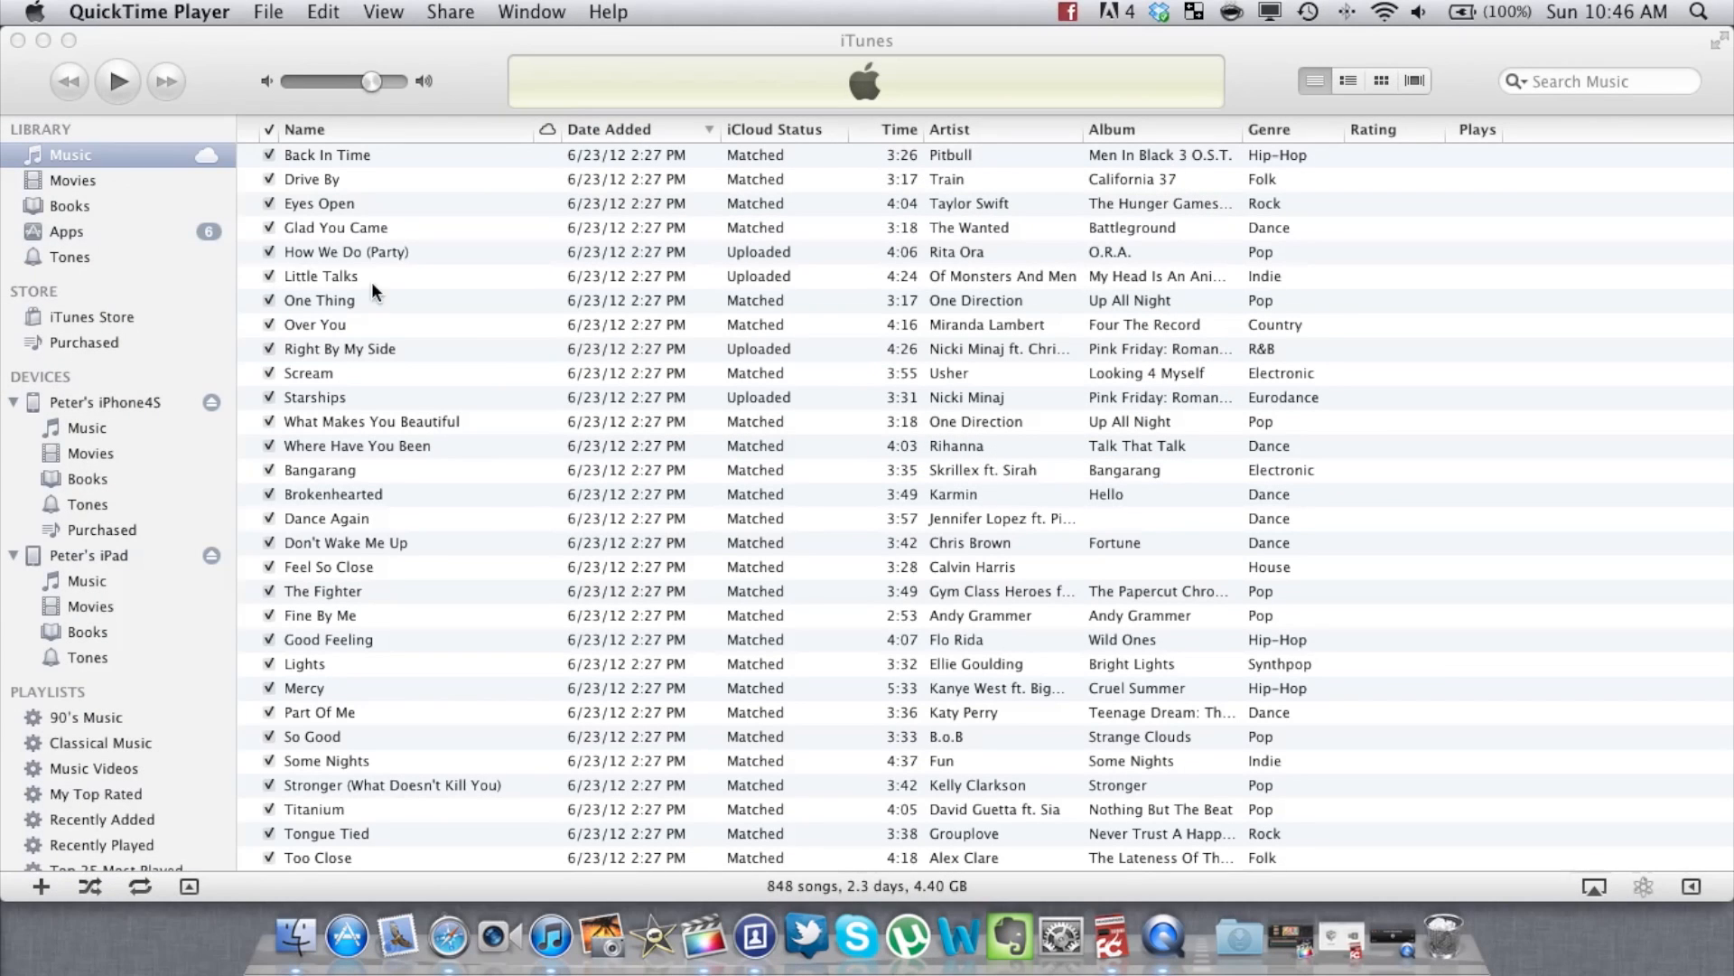
pyautogui.click(1106, 939)
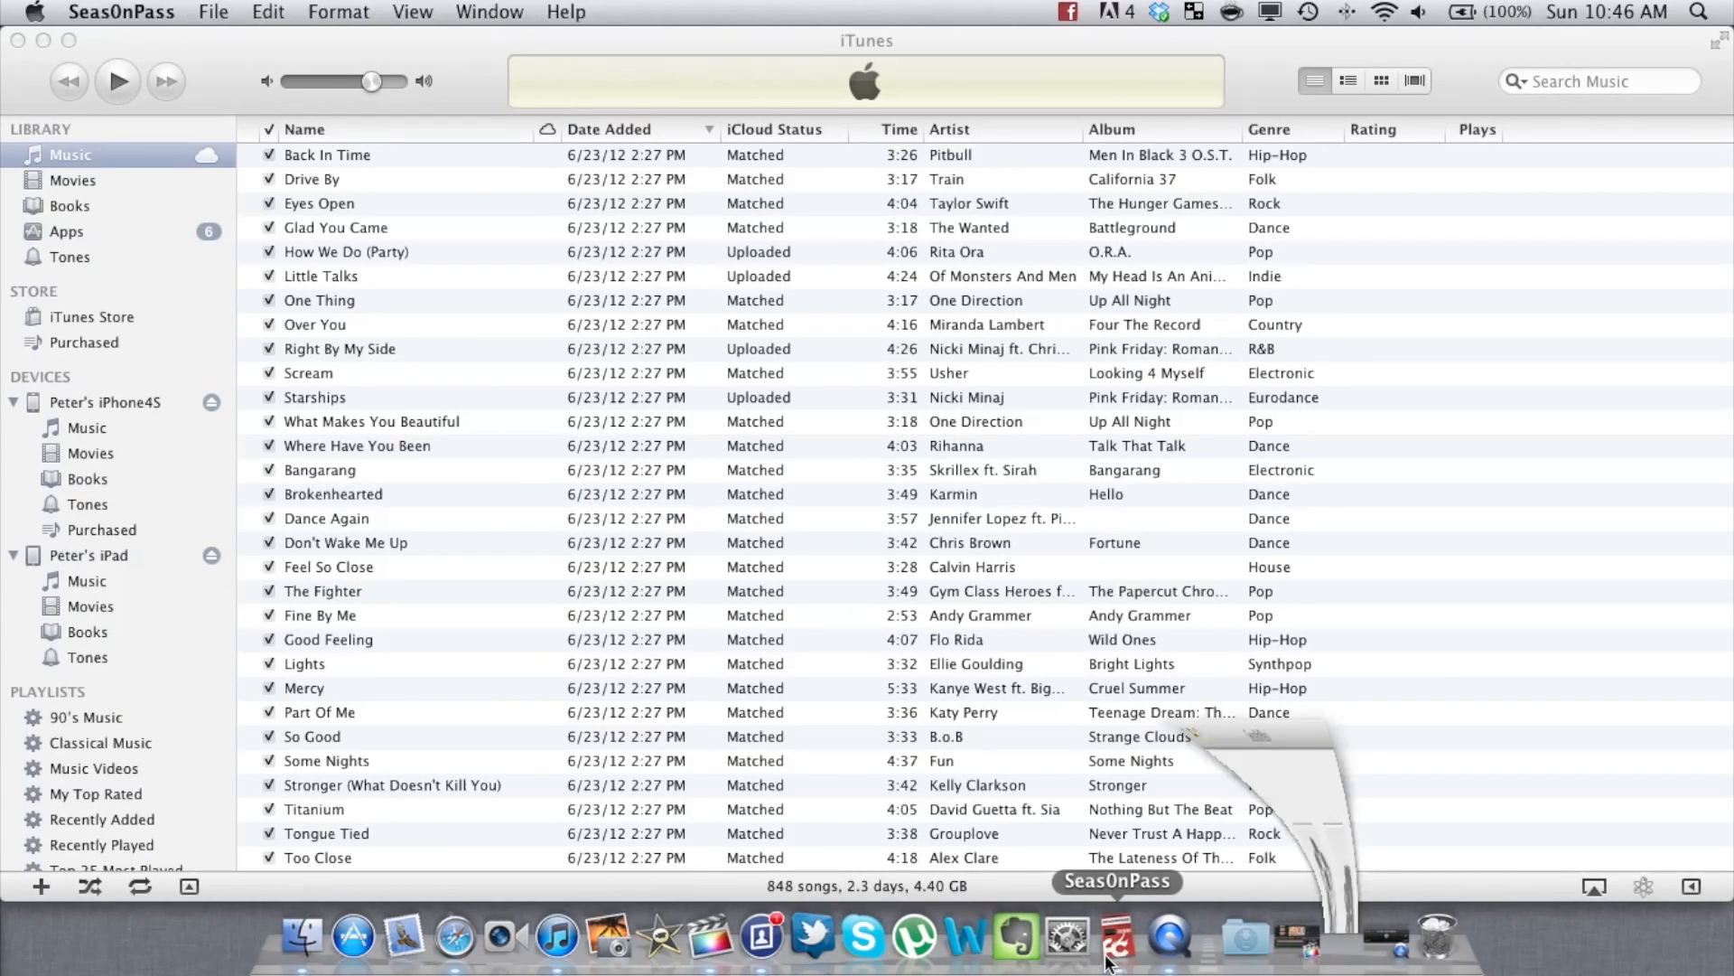
pyautogui.click(1116, 943)
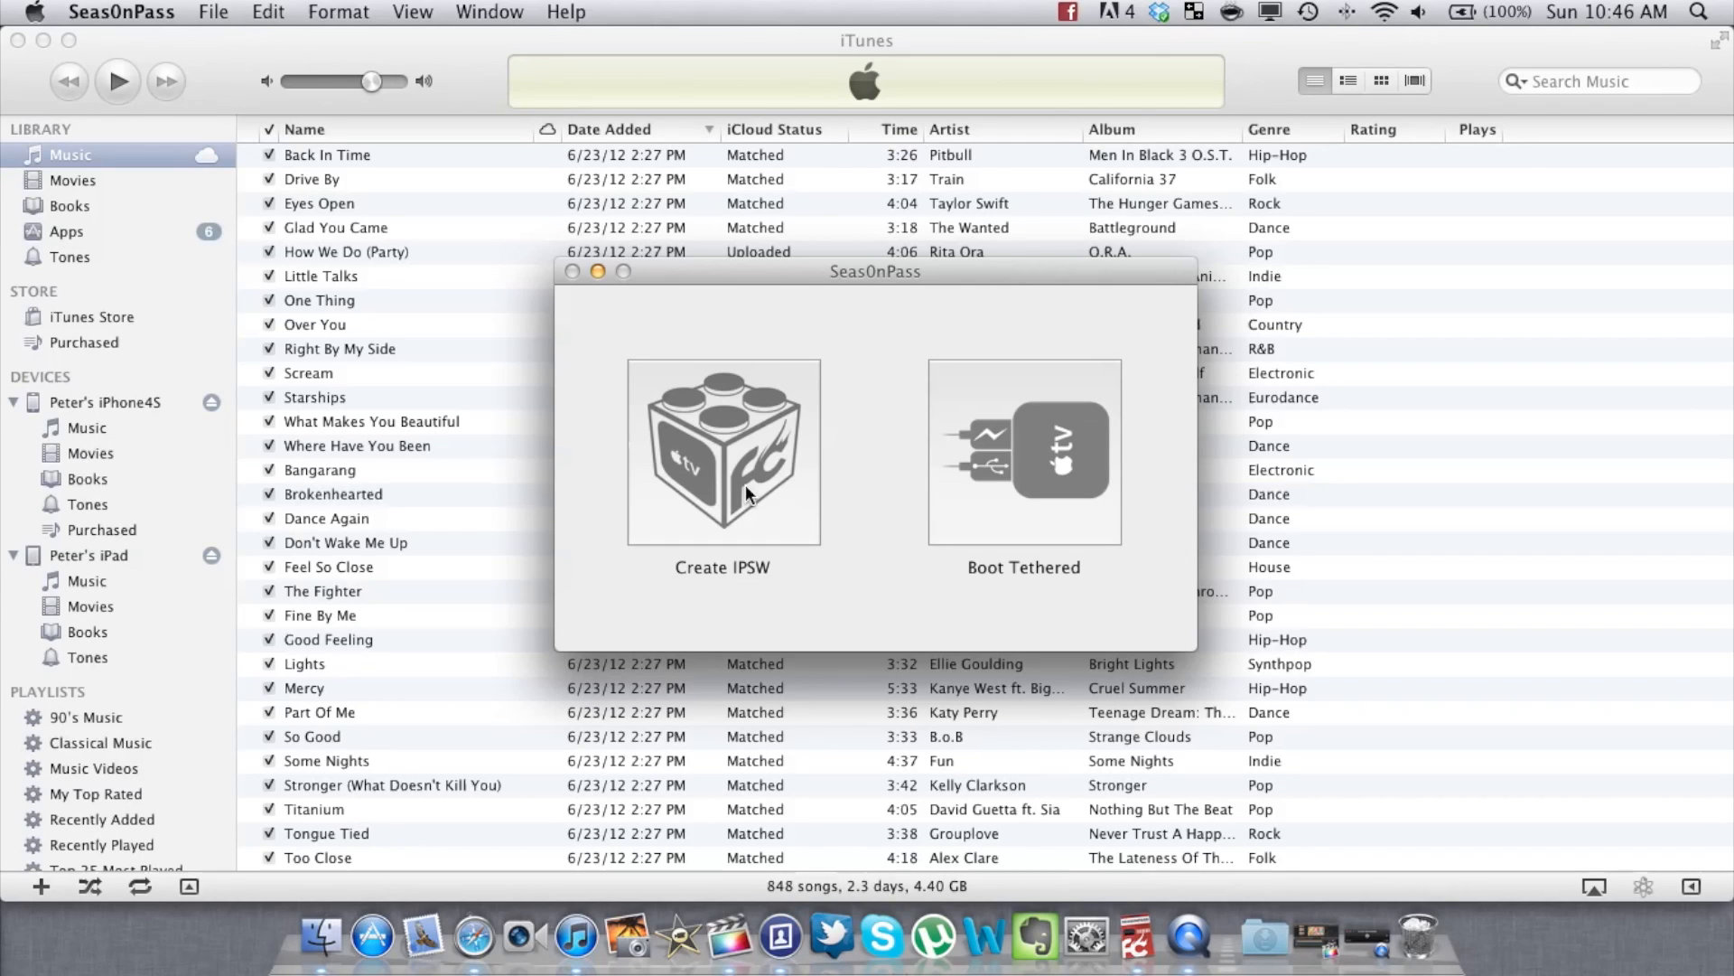
pyautogui.click(720, 450)
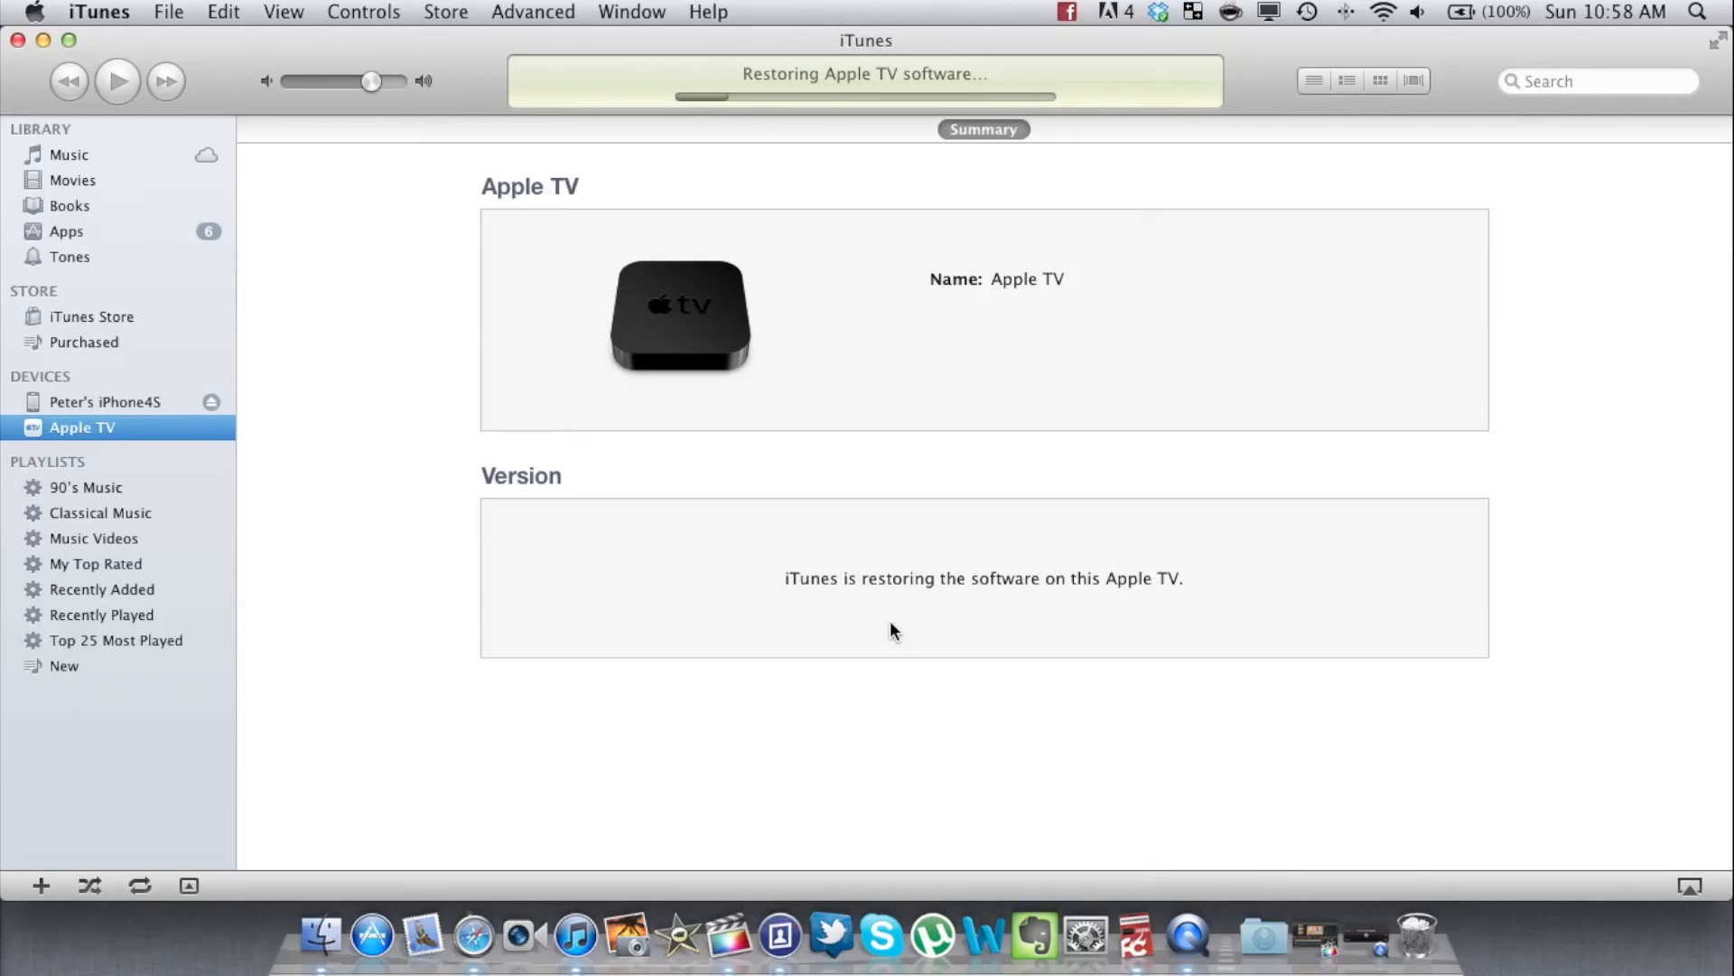
# Step: Acknowledge SeasOnPass's restore-successful Done screen and the iTunes factory-settings alert
pyautogui.click(13, 401)
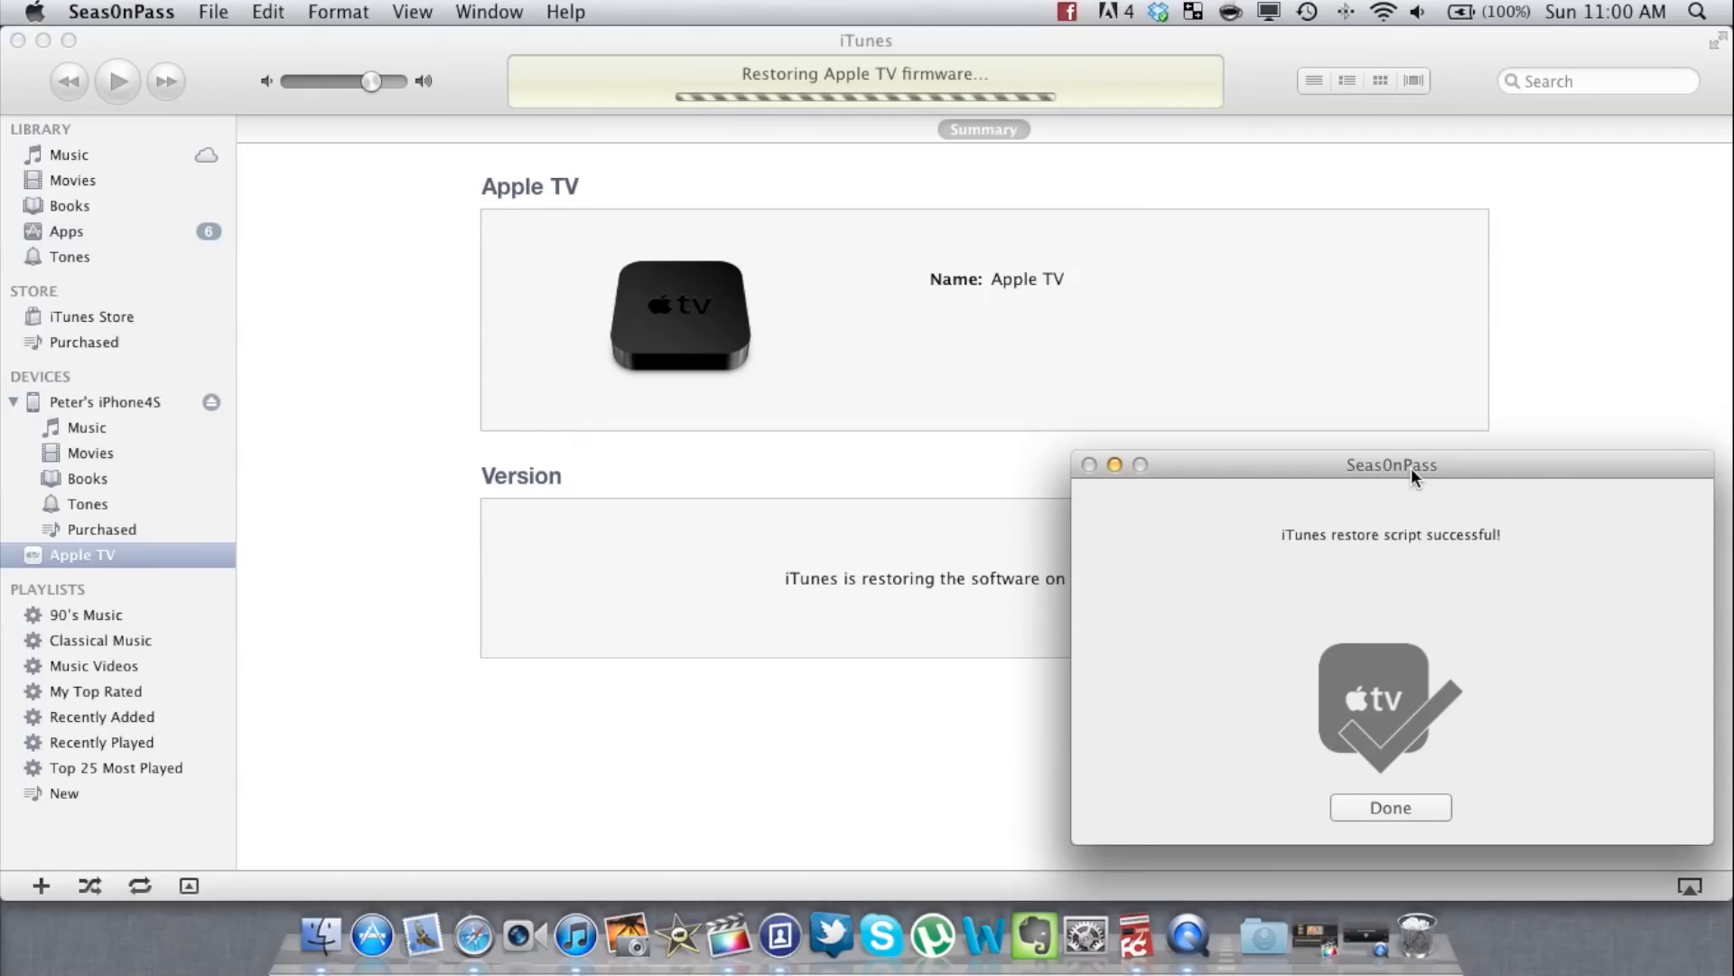
pyautogui.click(1389, 807)
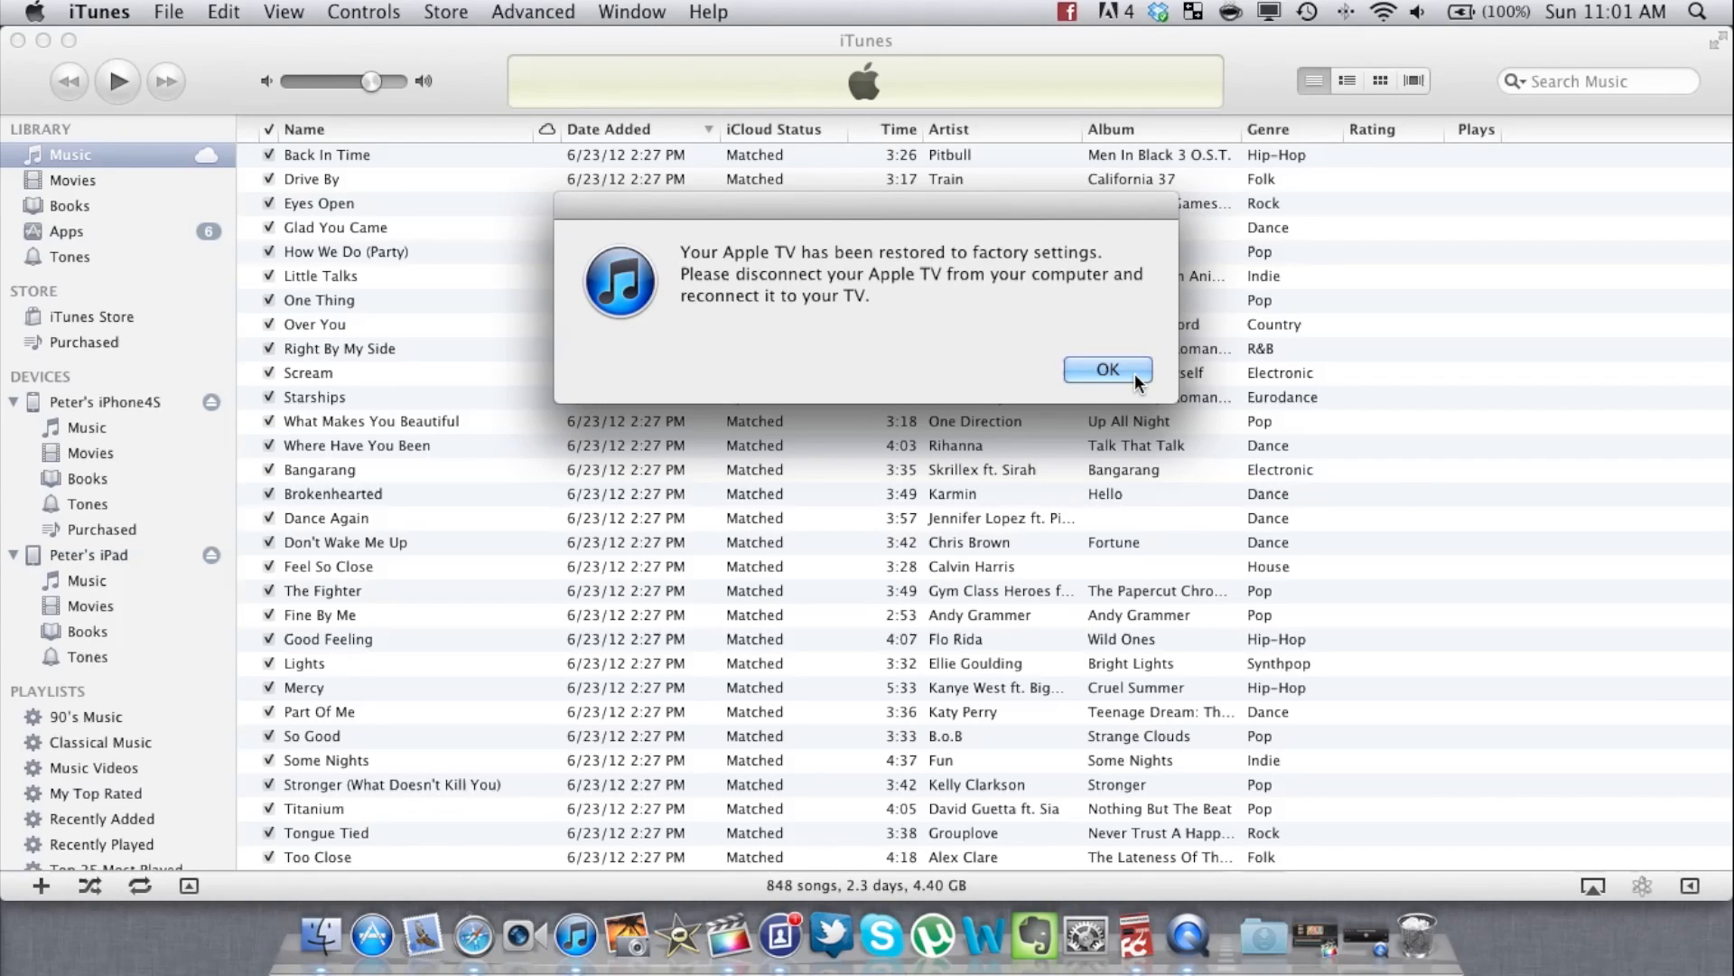
pyautogui.click(1108, 369)
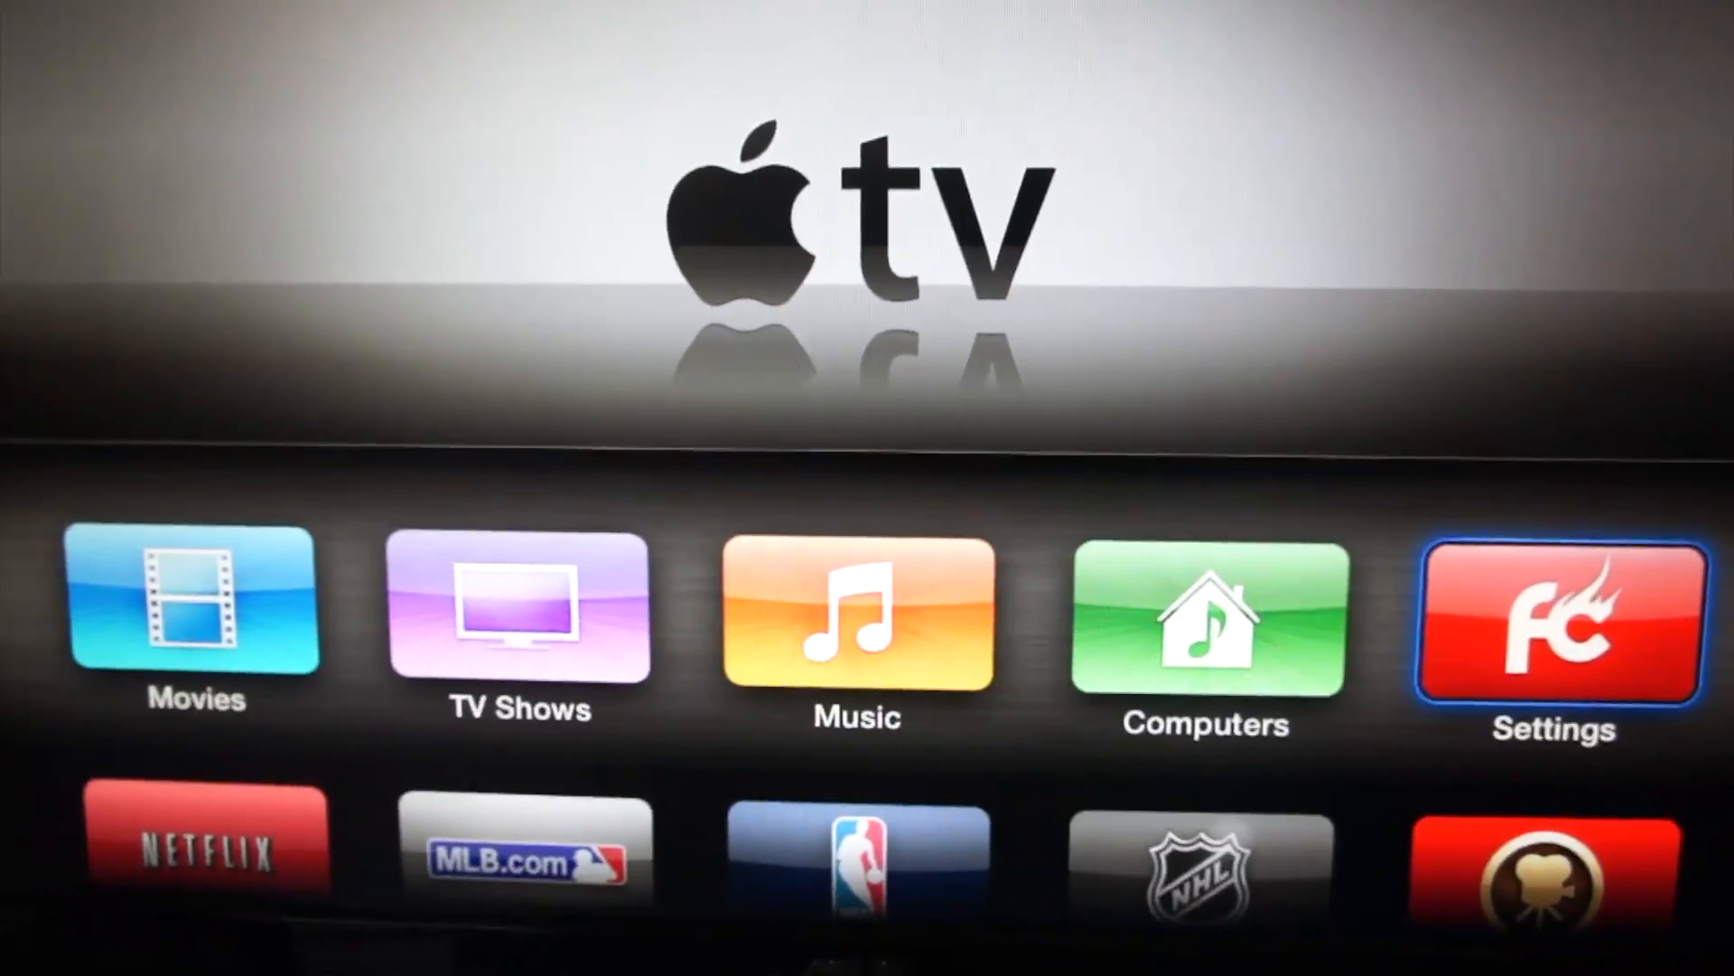
# Step: Go from the Apple TV home screen into Settings and its General > About page
pyautogui.click(1554, 620)
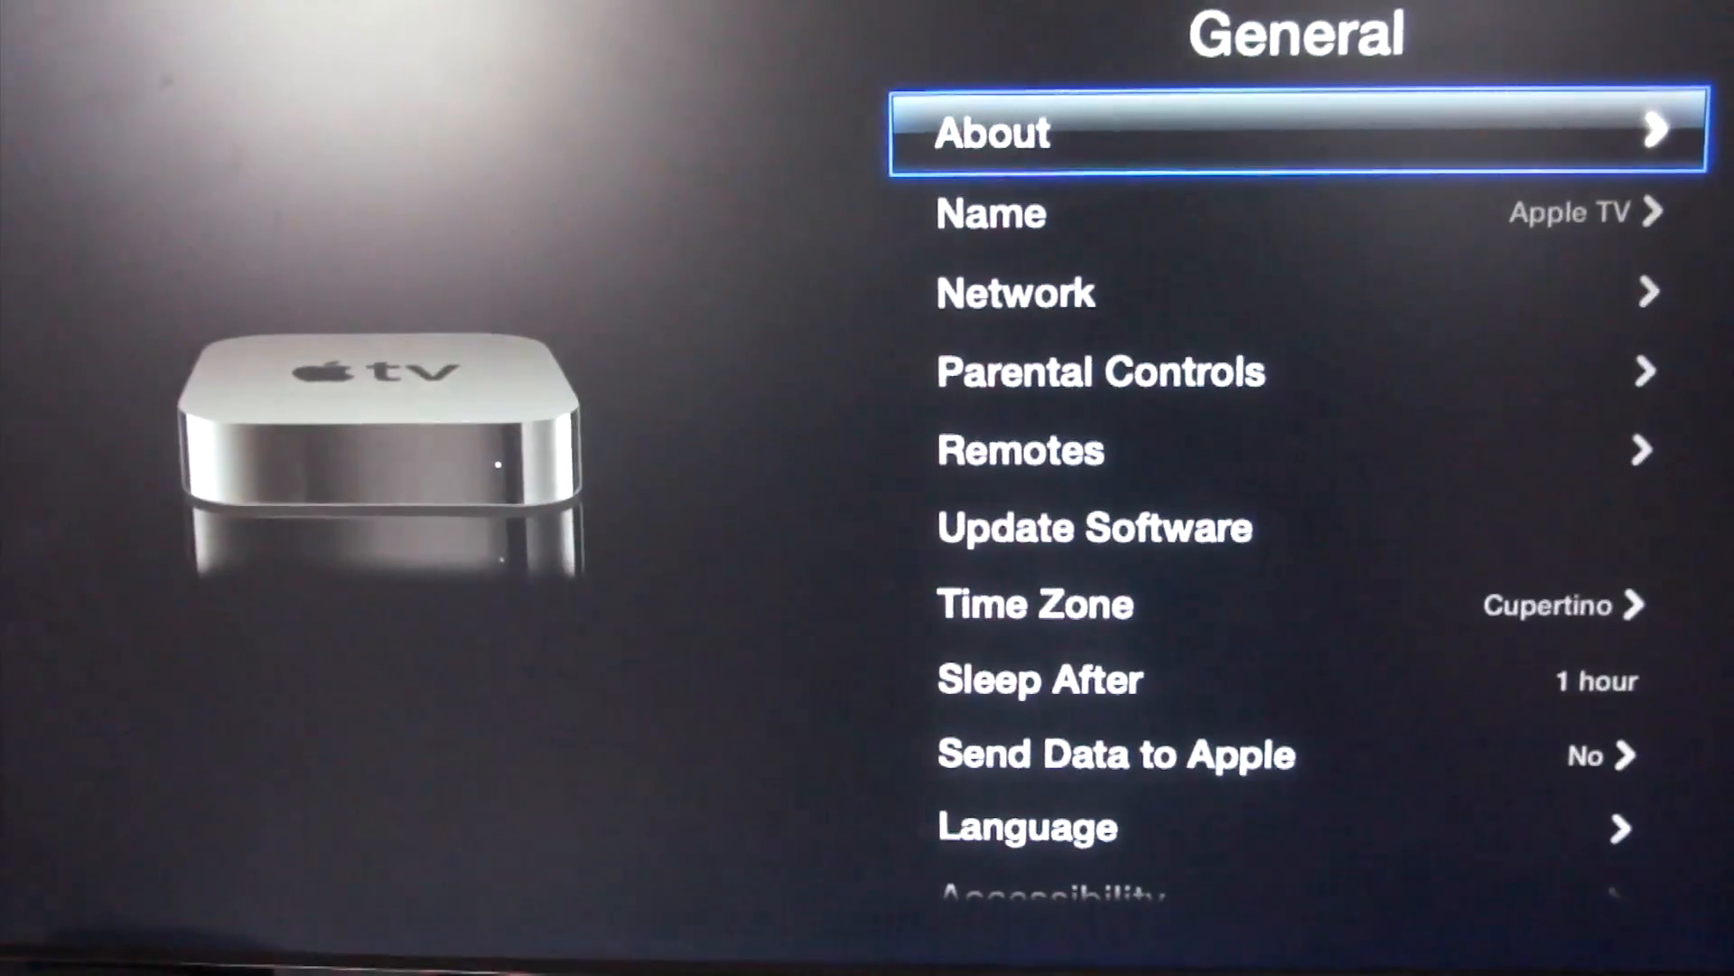
pyautogui.click(1294, 132)
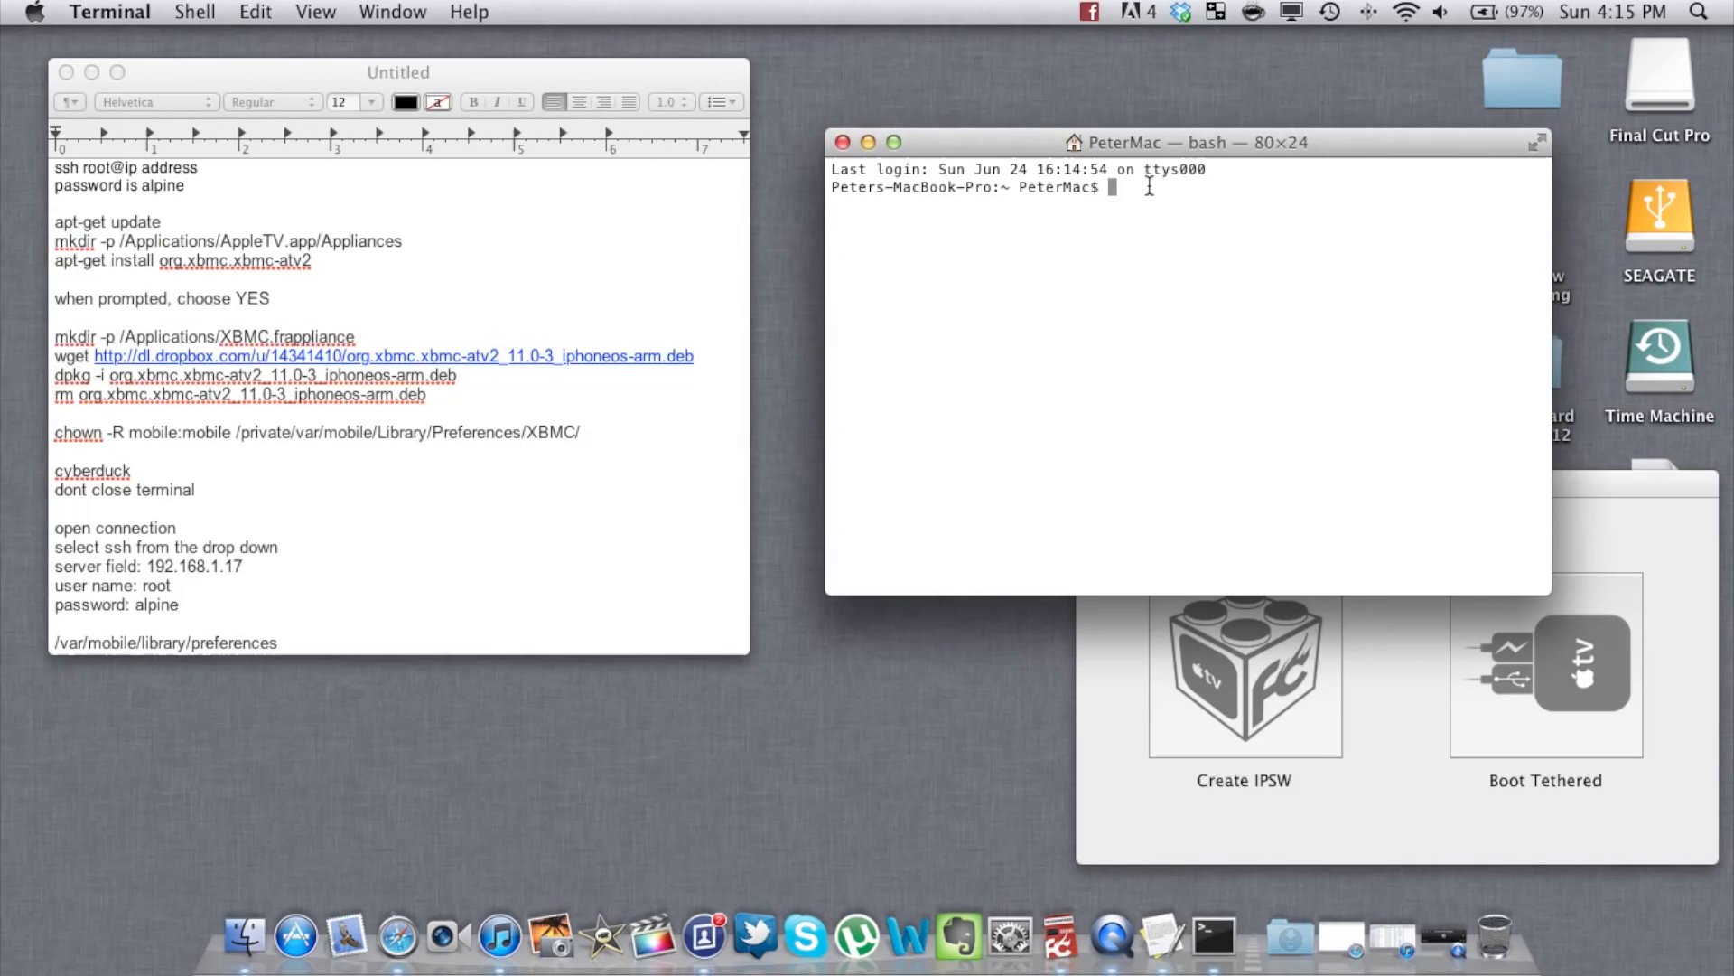
pyautogui.write('ssh root')
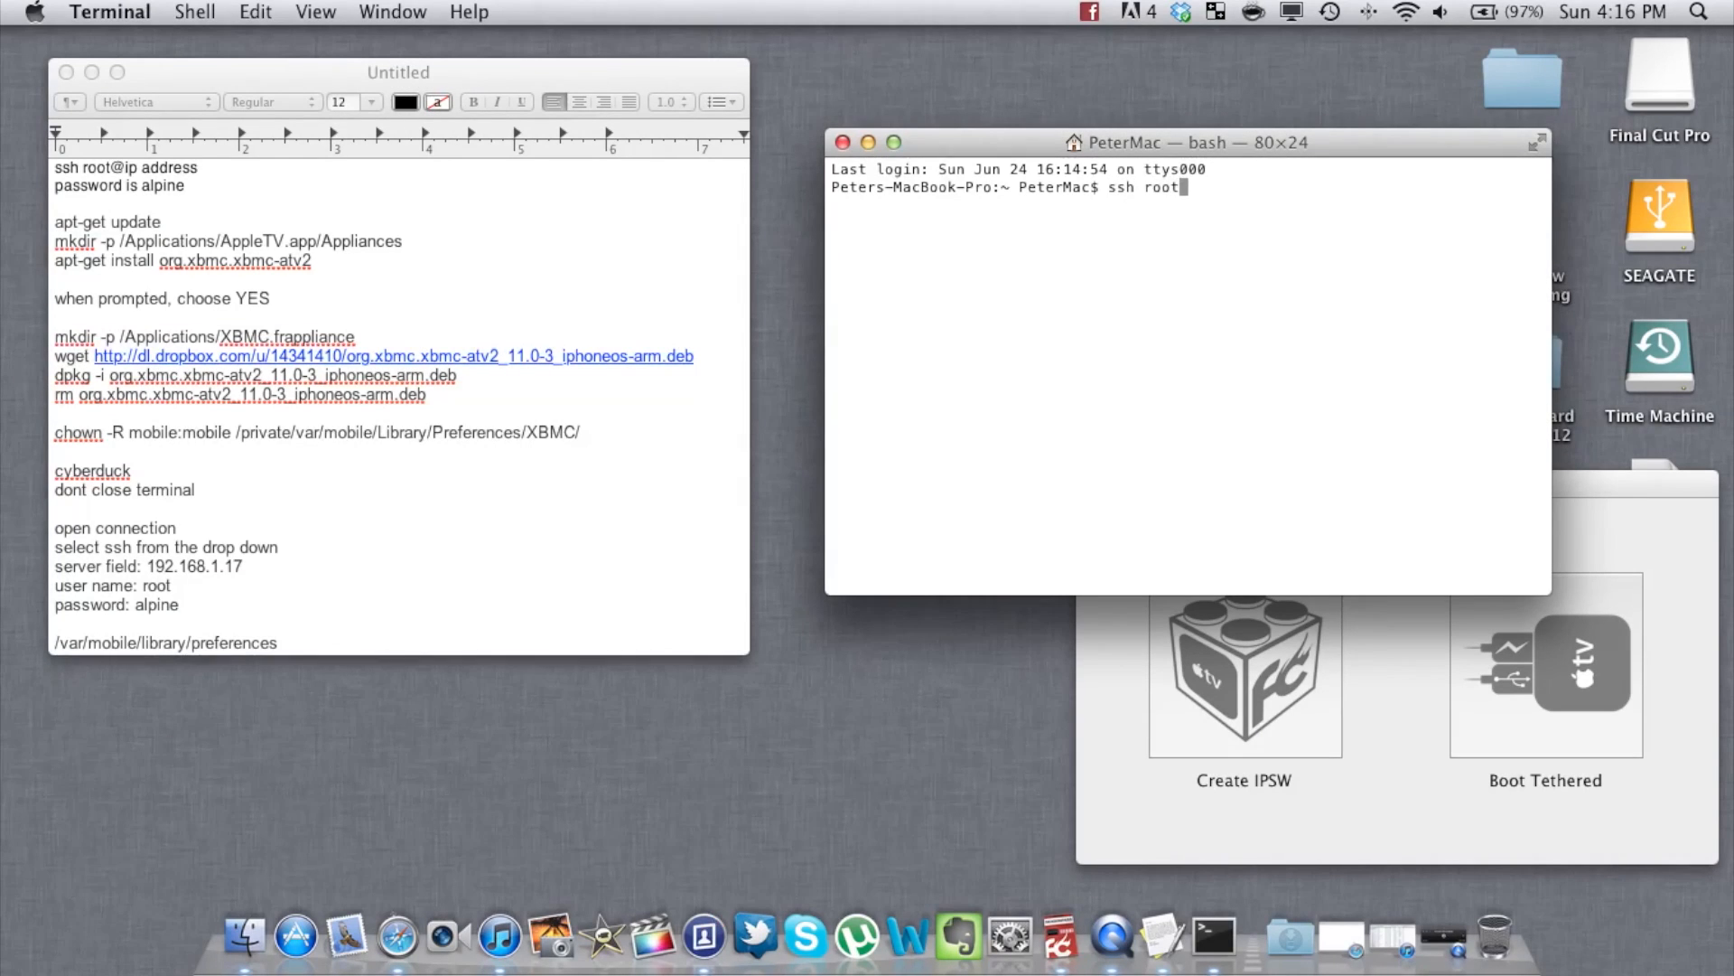
pyautogui.write('@192.168.1.')
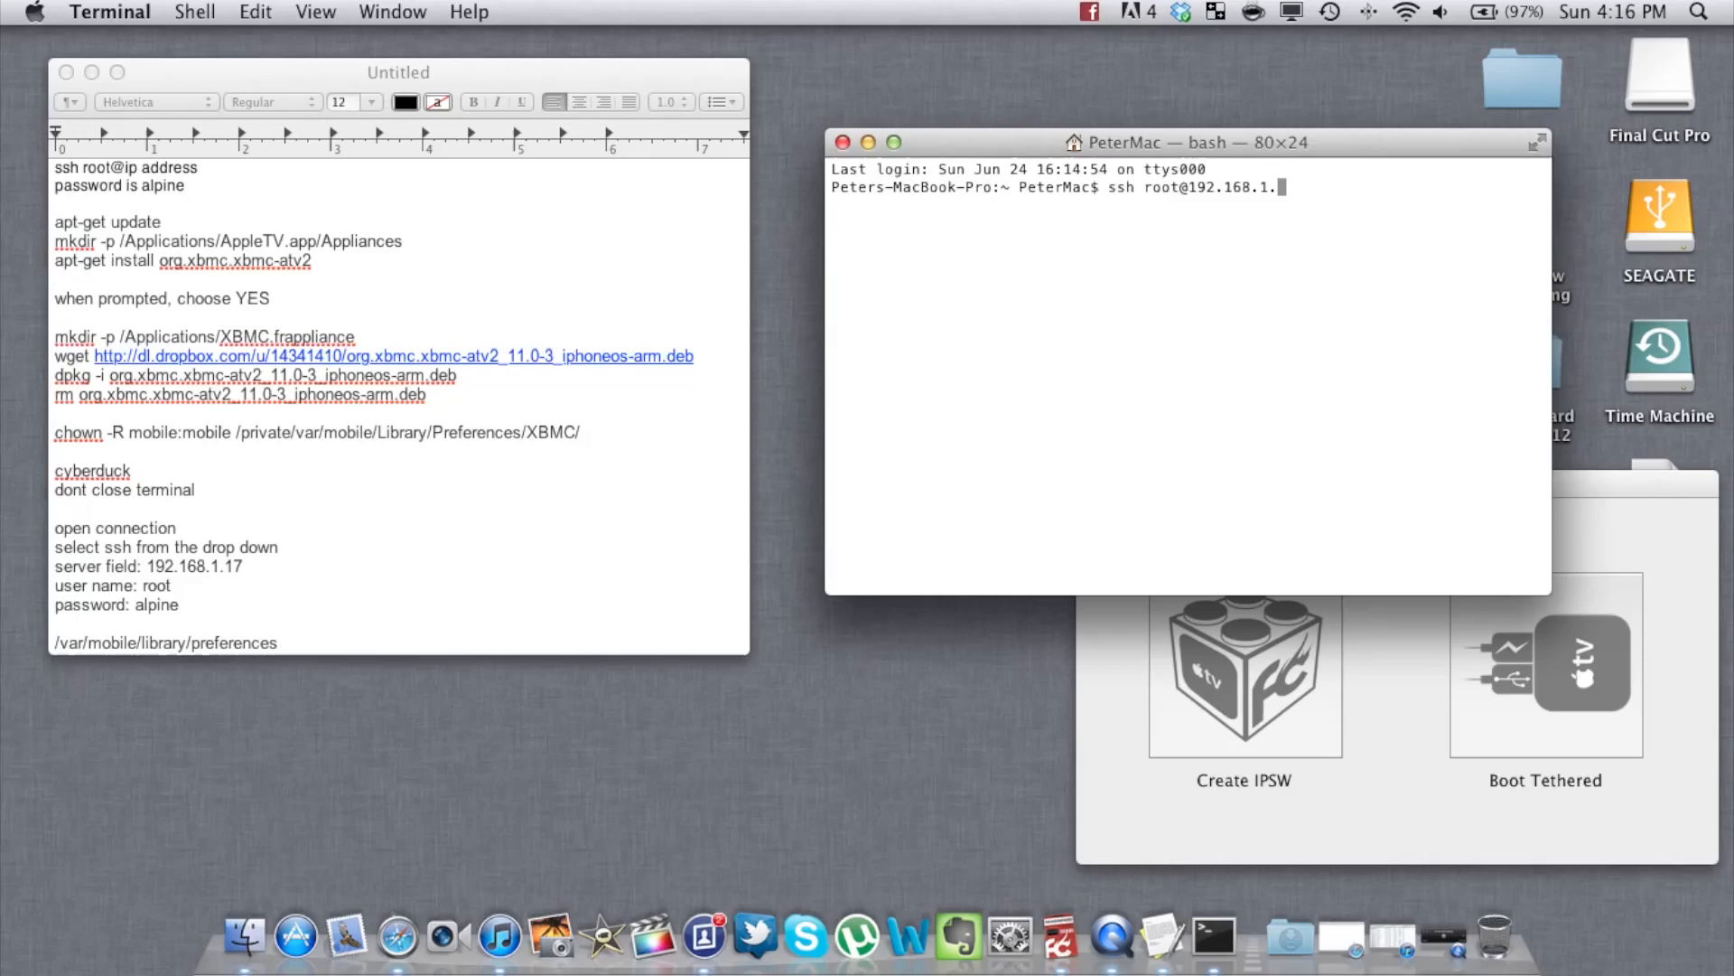
pyautogui.write('75')
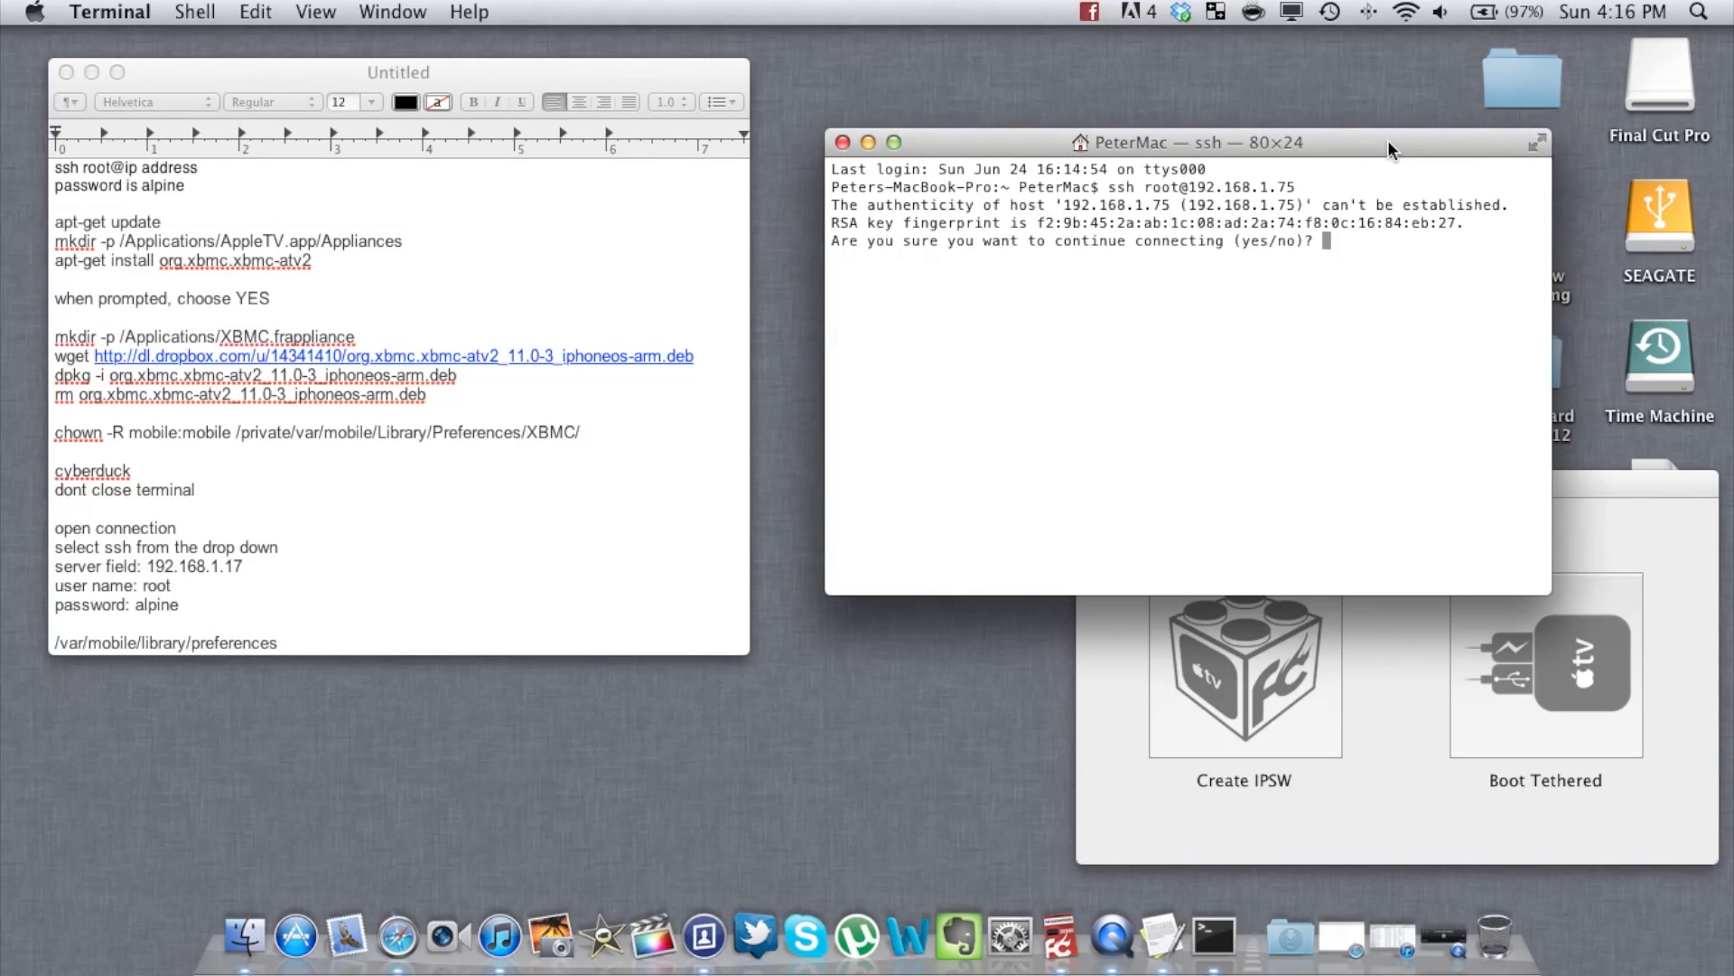
pyautogui.write('Y')
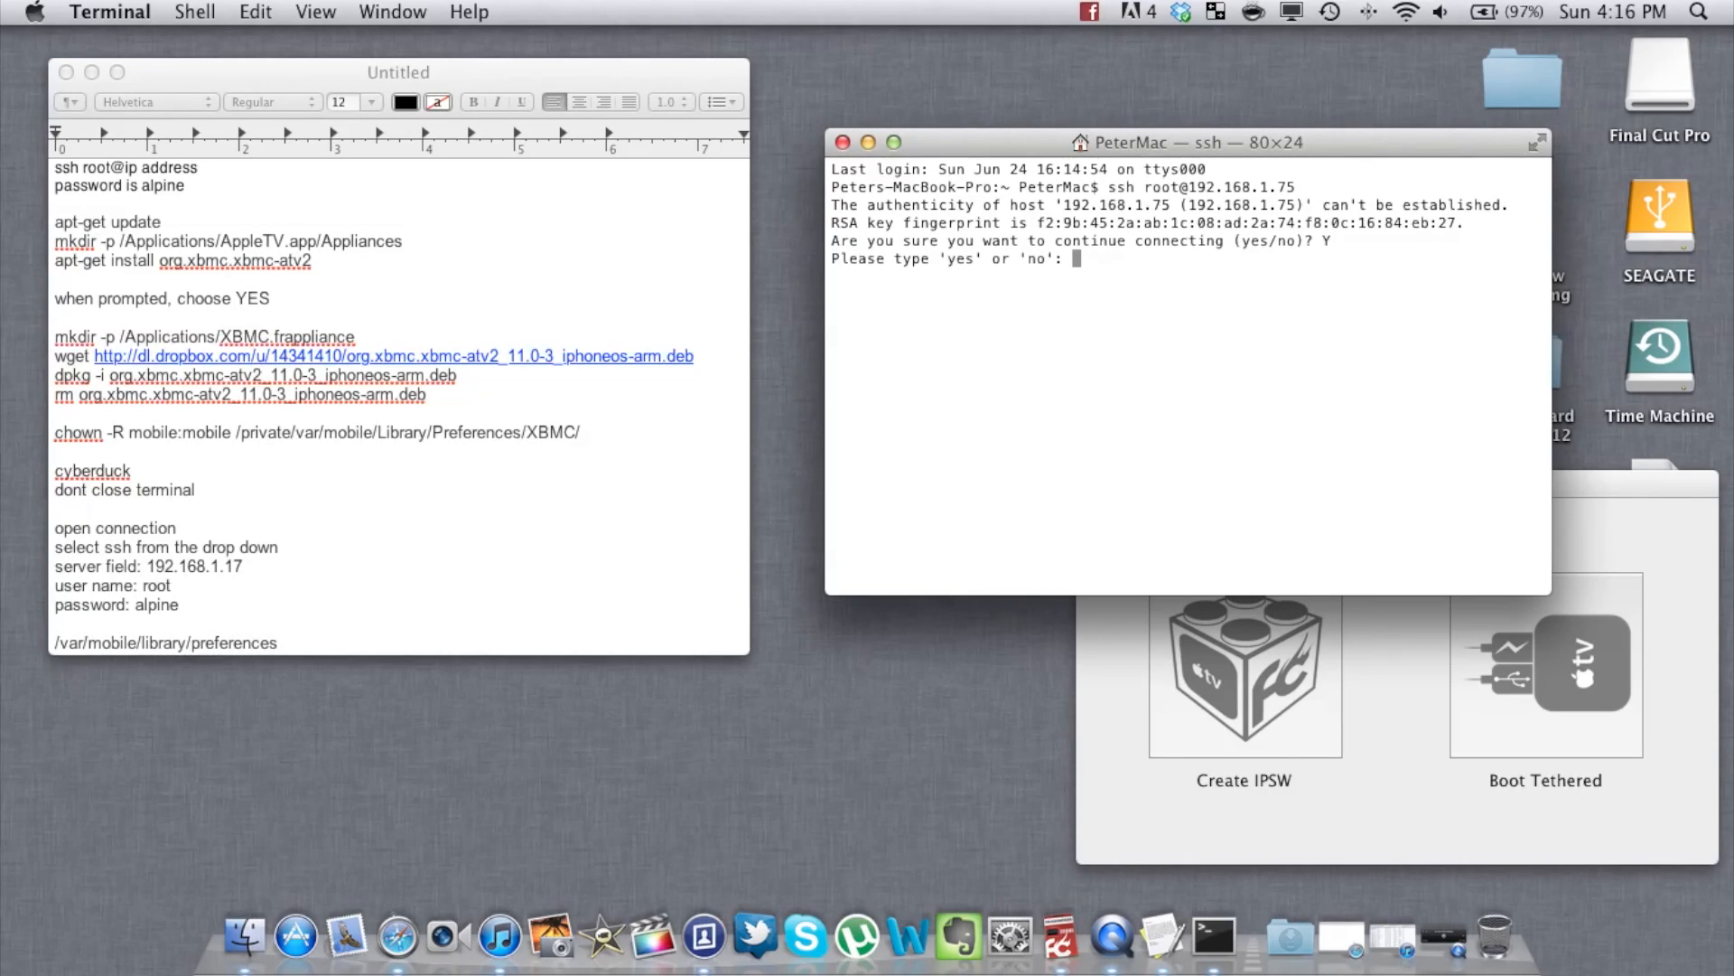
pyautogui.write('yes')
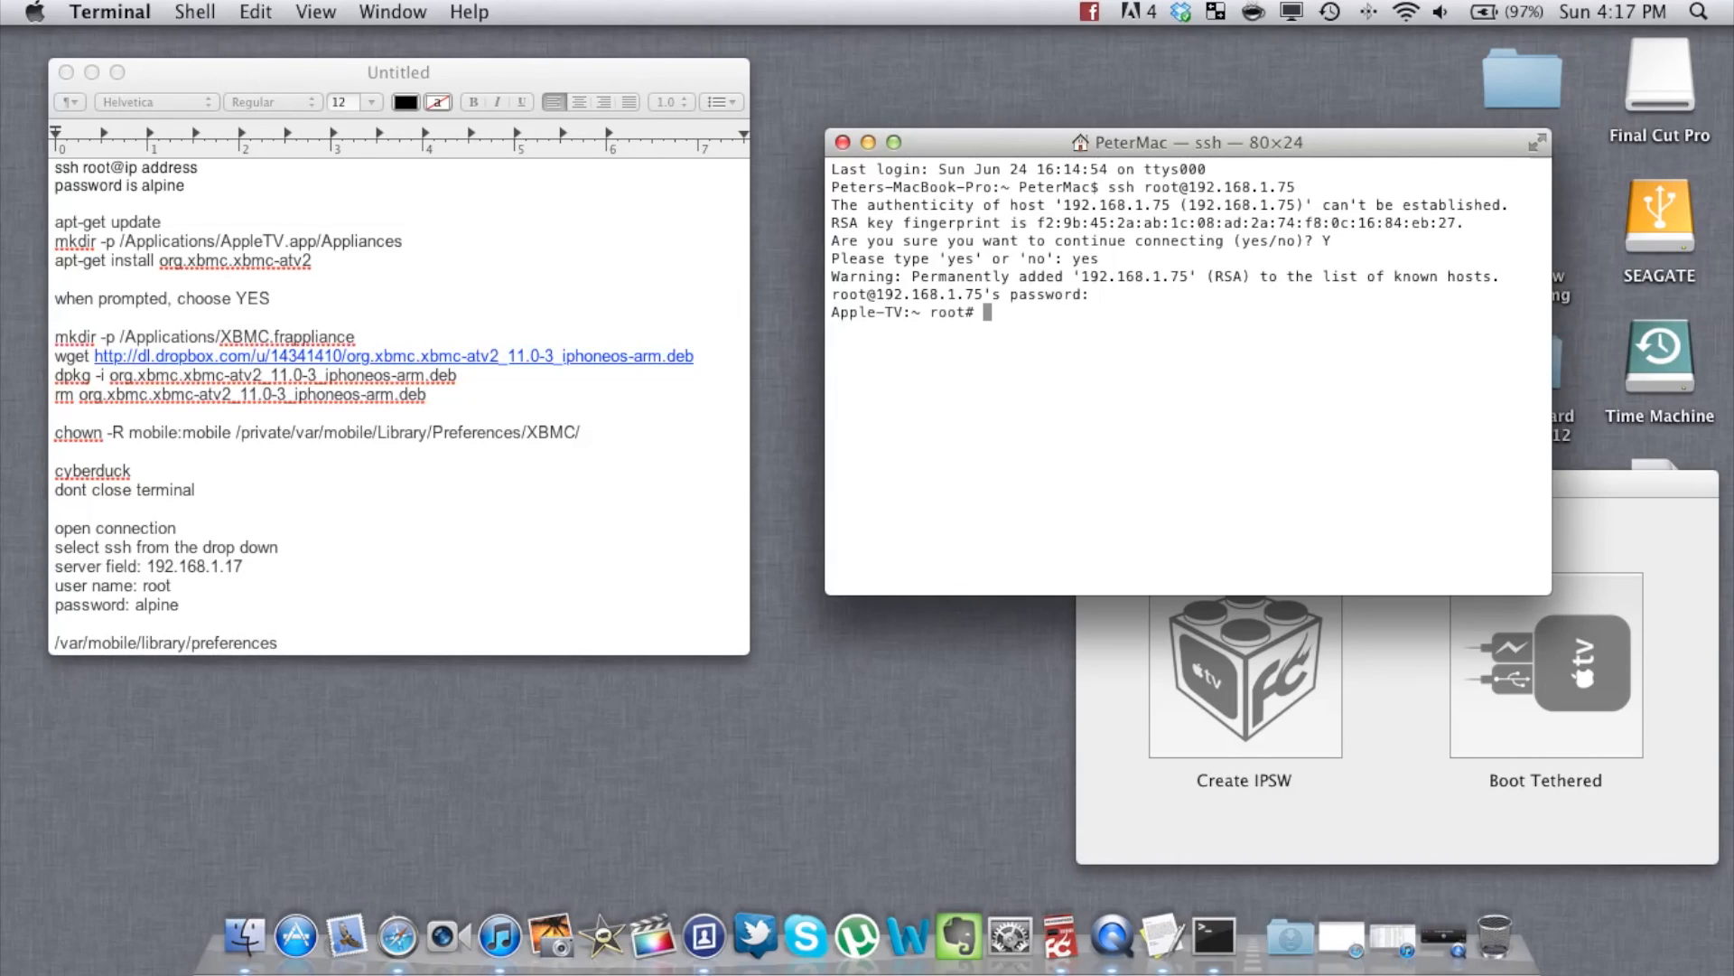
# Step: Install XBMC with dpkg -i org.xbmc.xbmc-atv2_11.0-3_iphoneos-arm.deb, minimize Terminal and launch Cyberduck
pyautogui.doubleClick(105, 220)
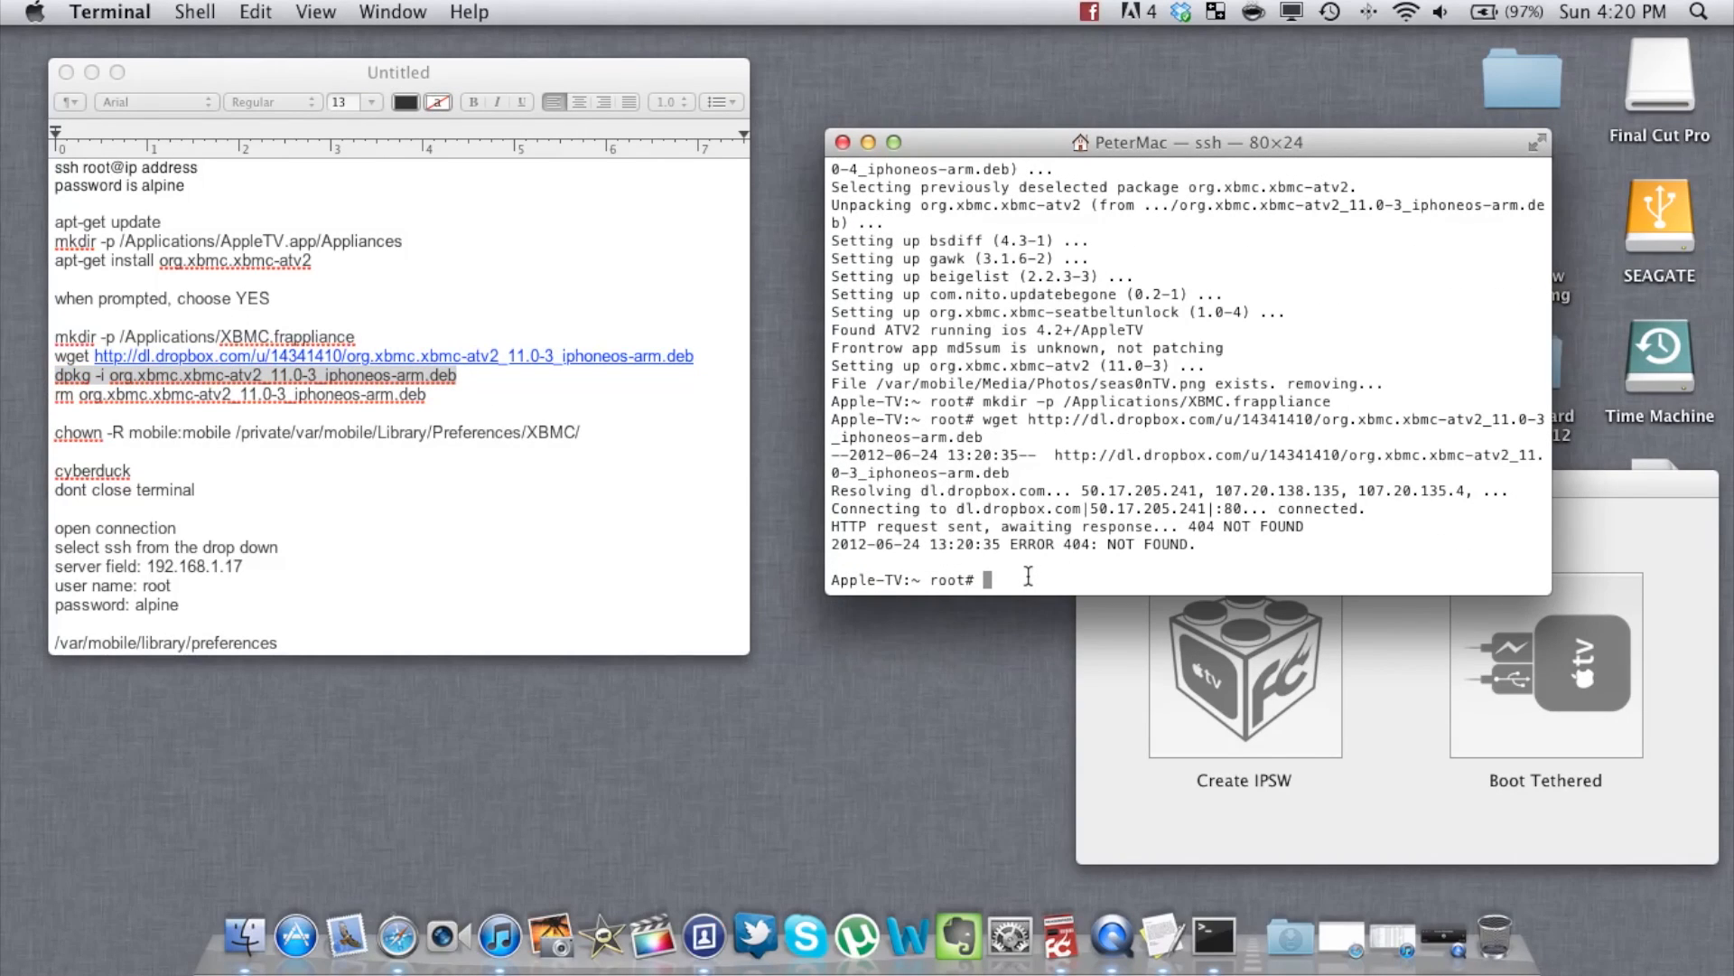
pyautogui.moveTo(699, 365)
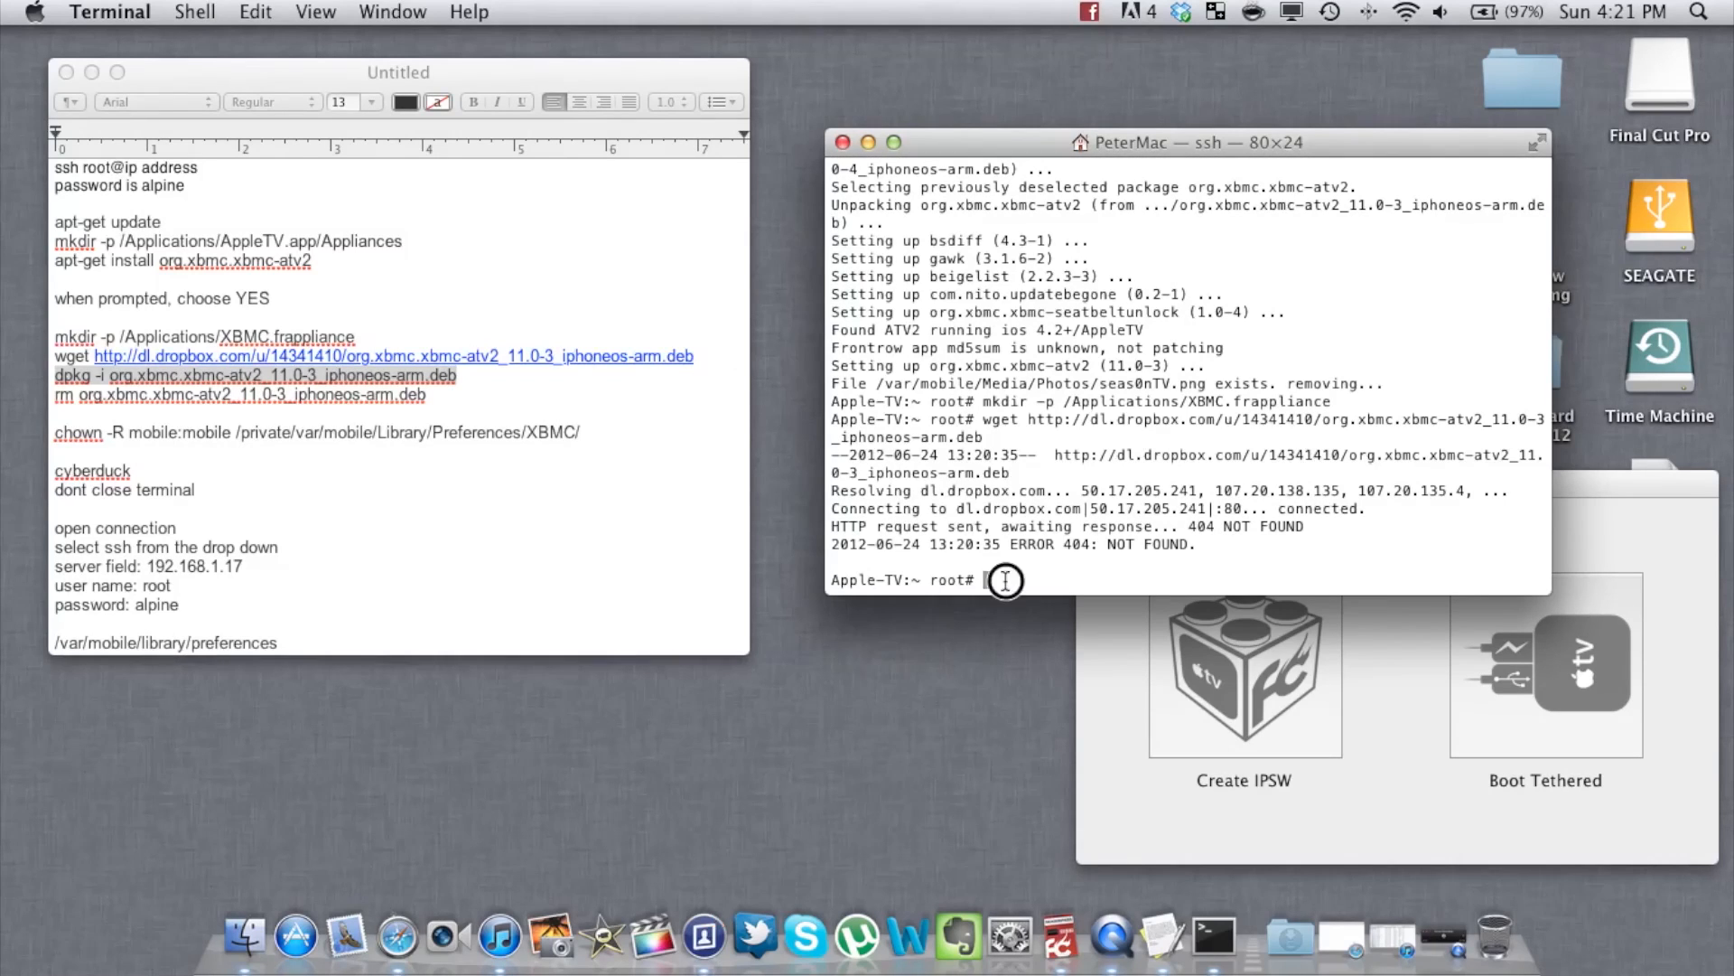
pyautogui.write('dpkg -i org.xbmc.xbmc-atv2_11.0-3_iphoneos-arm.deb')
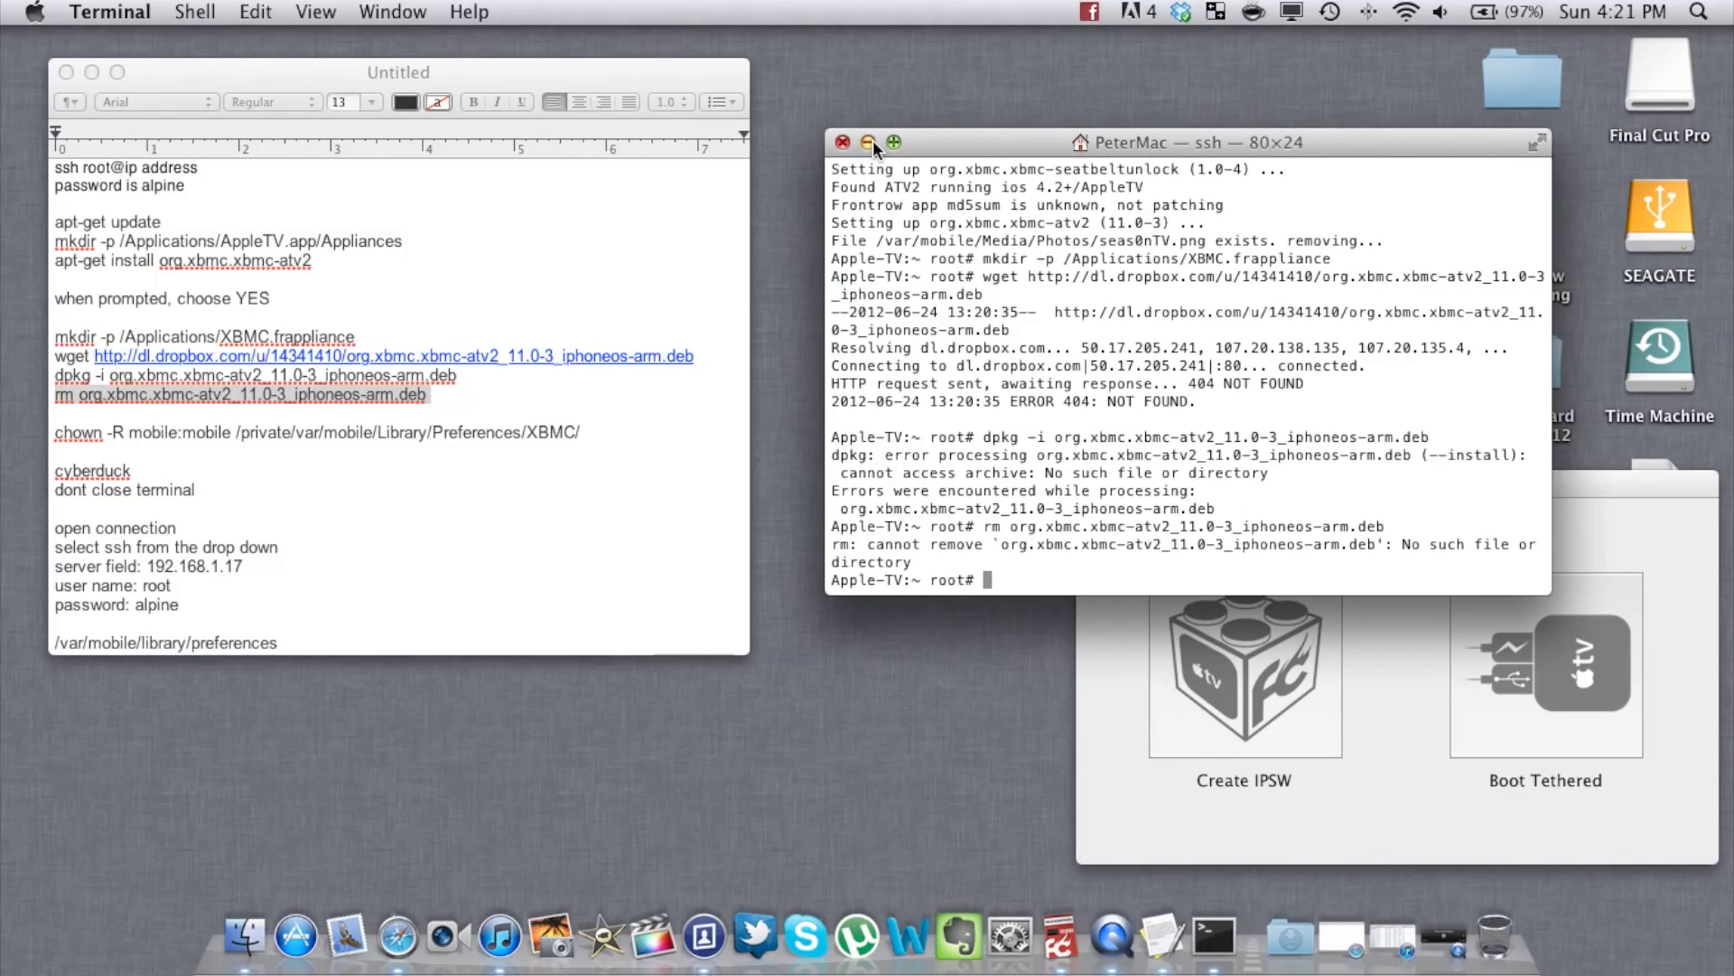
pyautogui.click(841, 141)
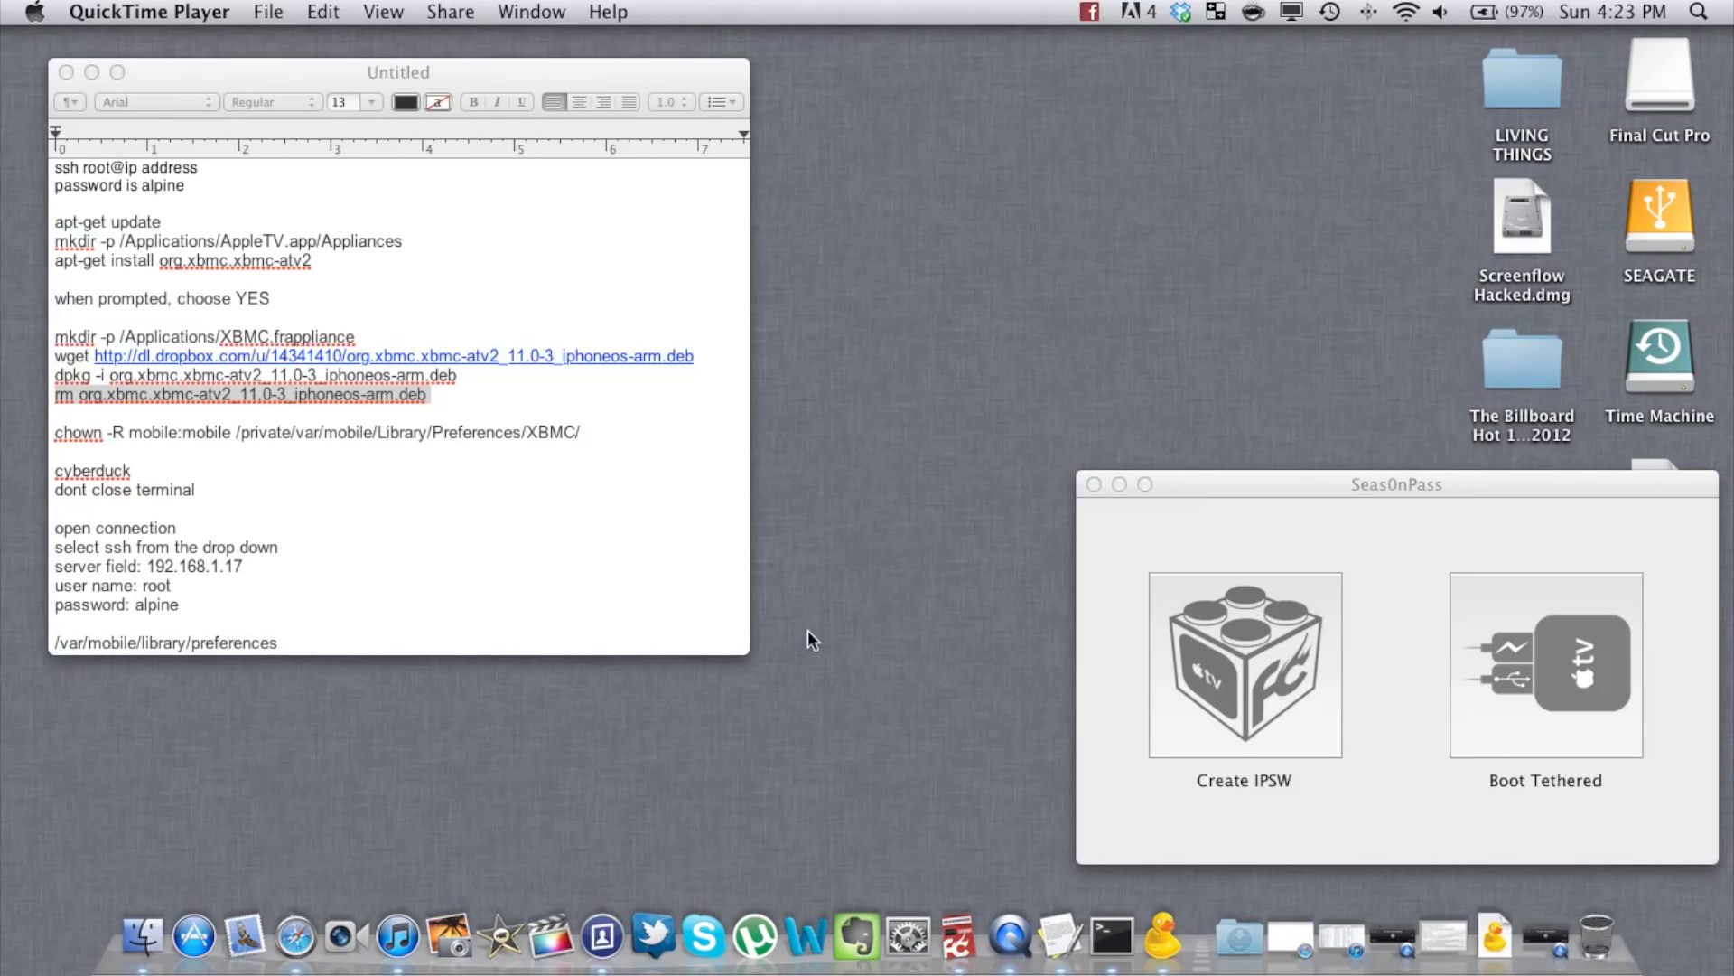
pyautogui.moveTo(1162, 939)
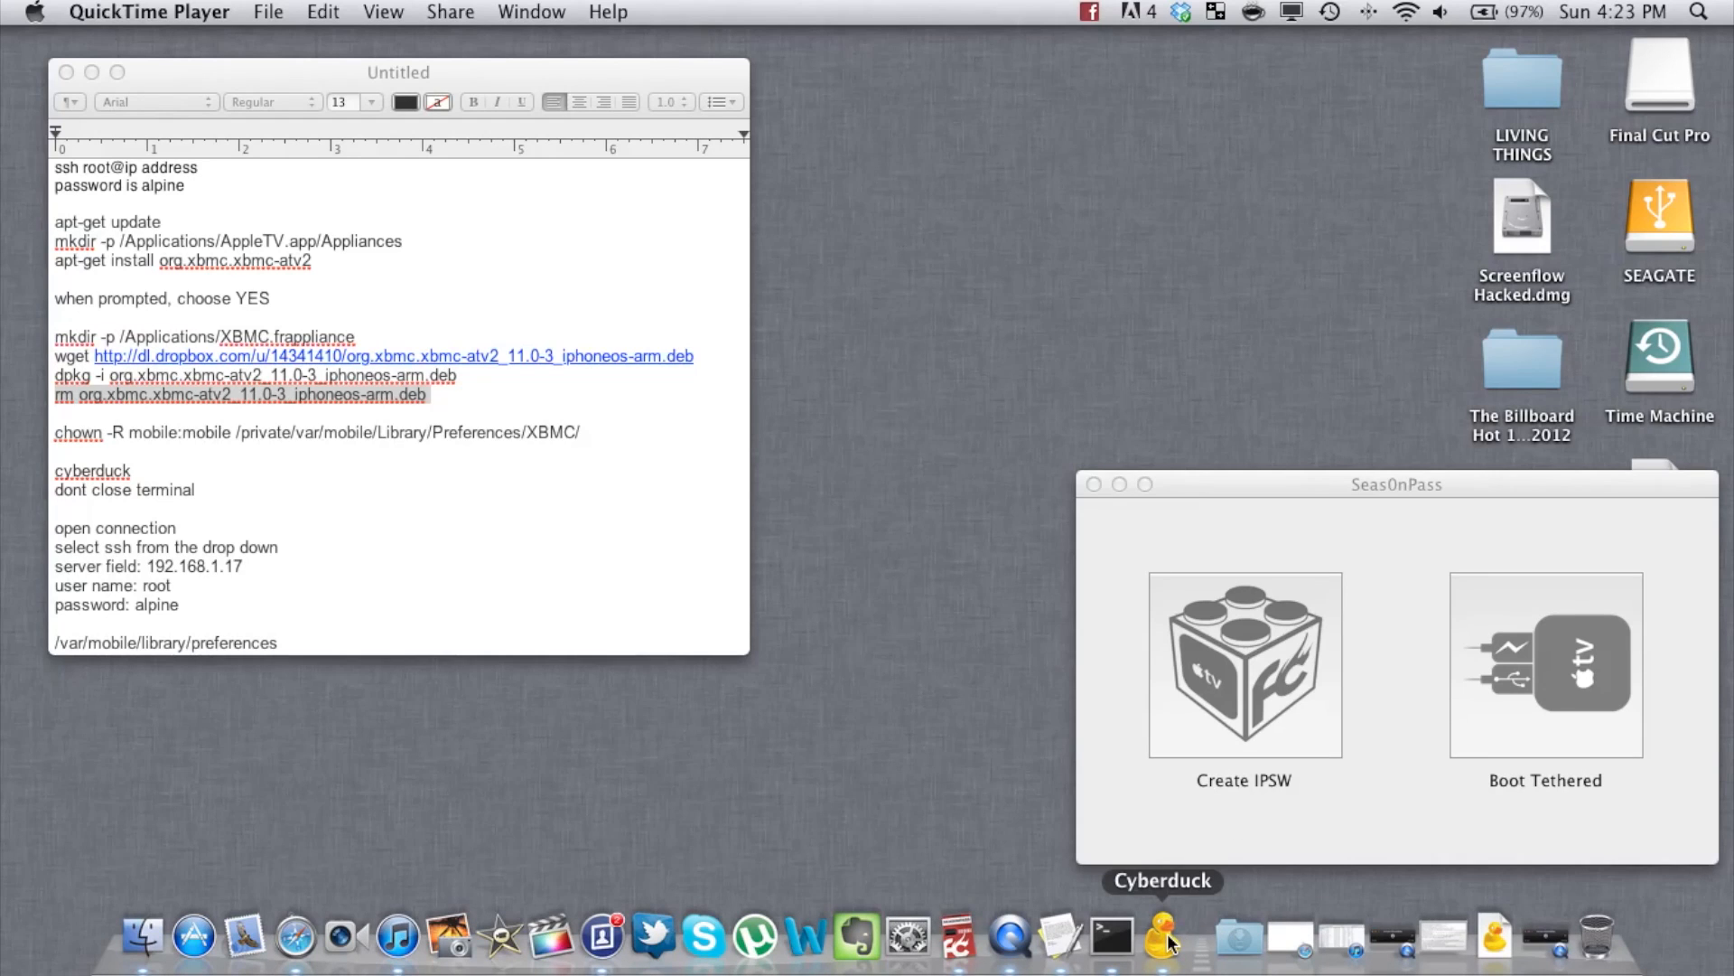
pyautogui.click(1162, 937)
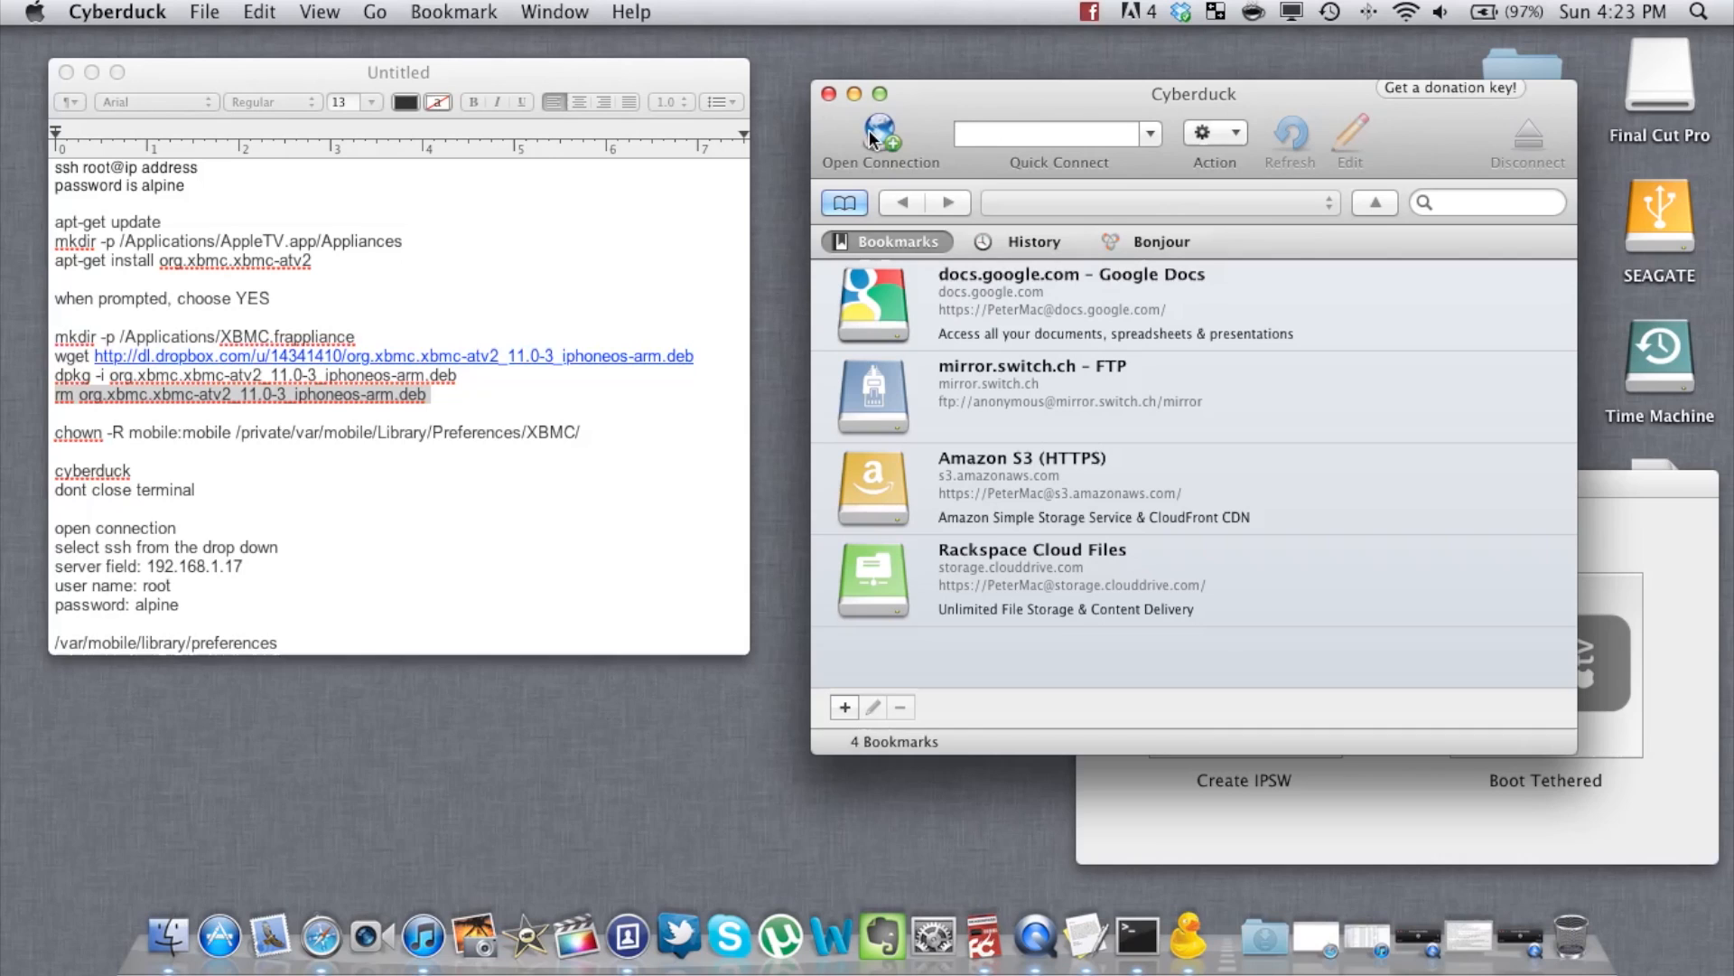
pyautogui.click(880, 136)
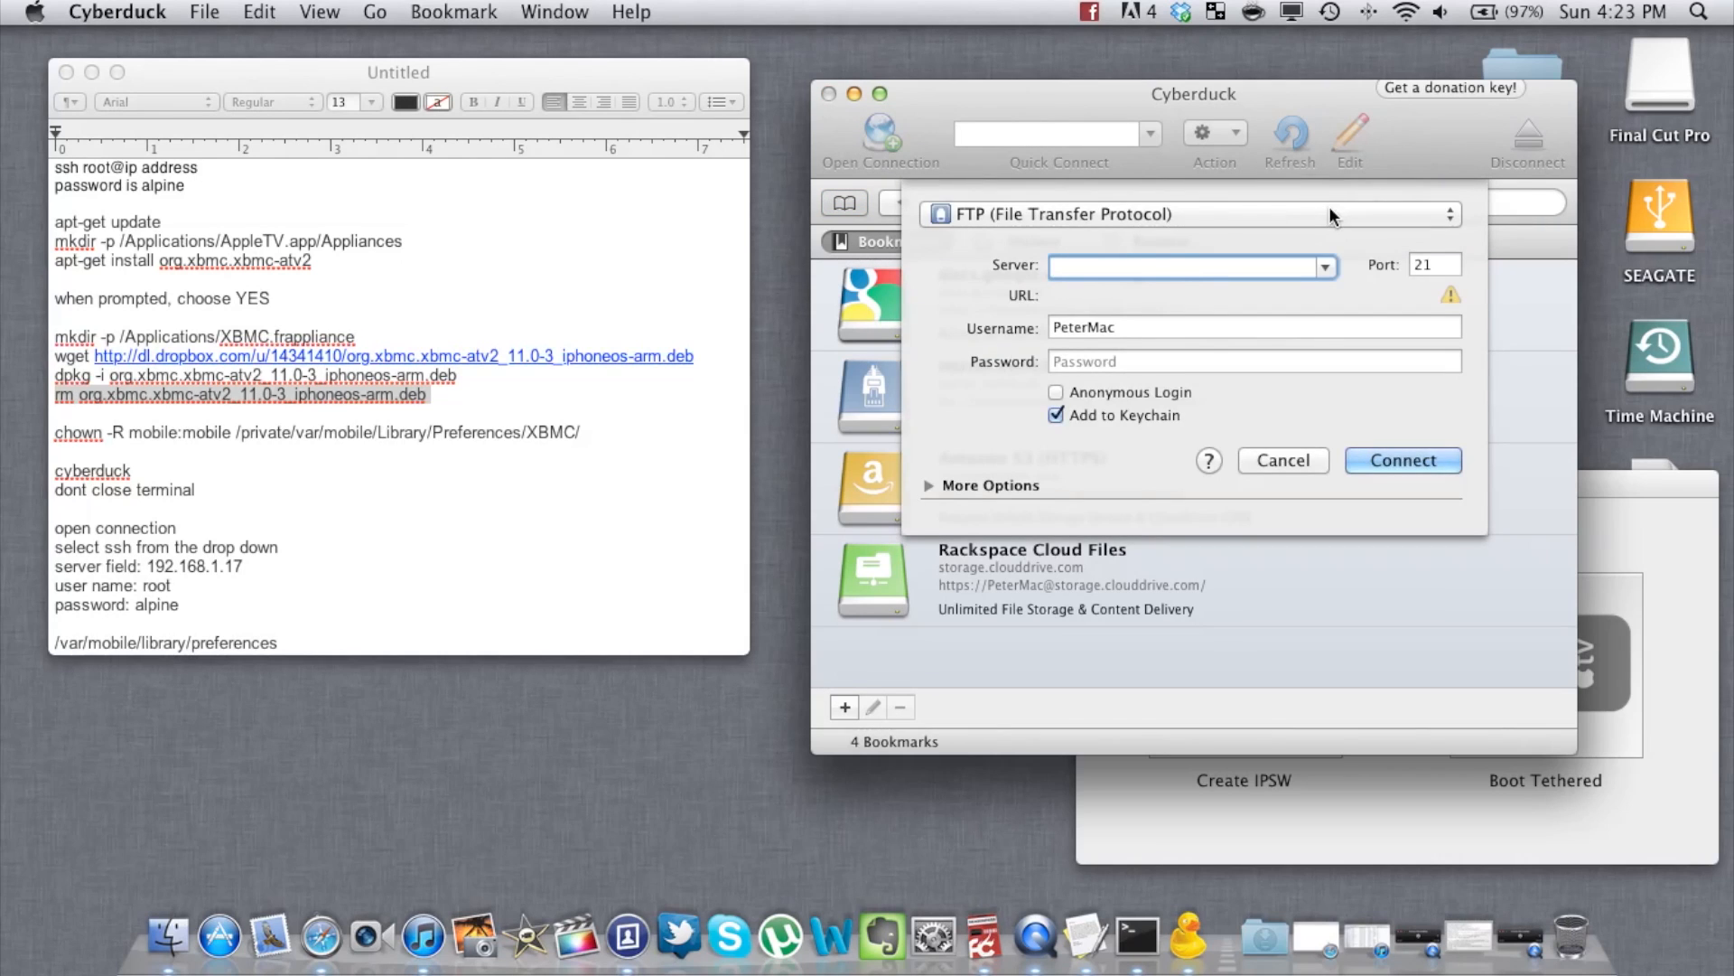
pyautogui.click(1189, 213)
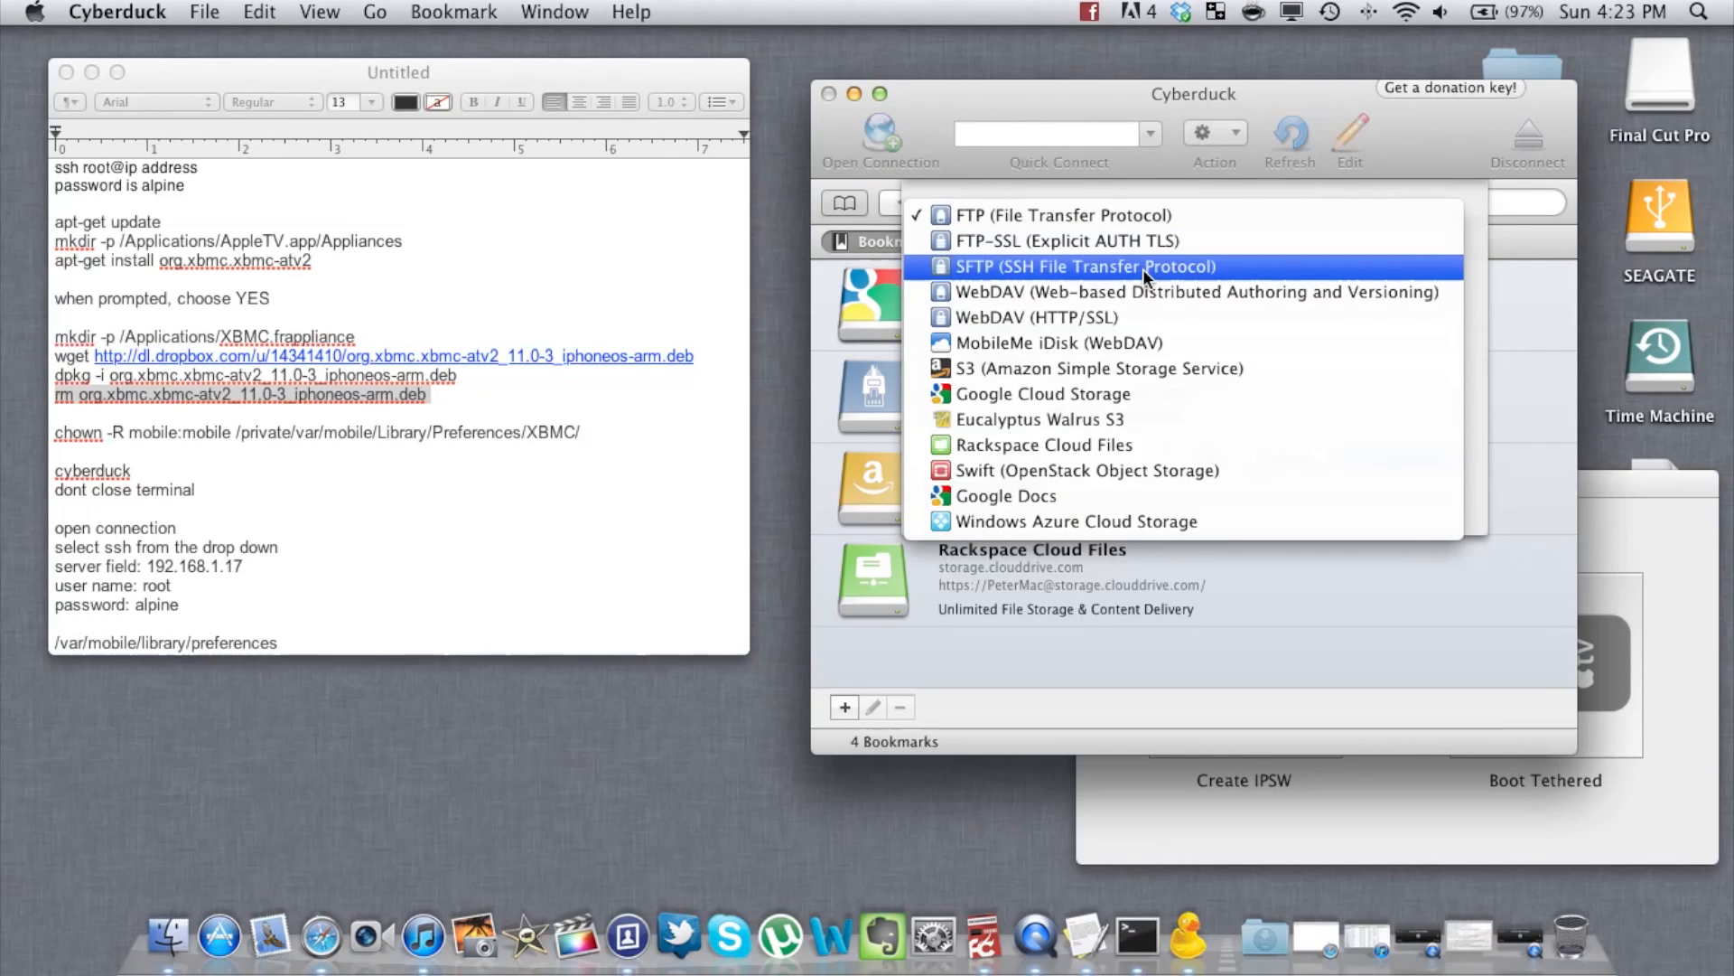
pyautogui.click(1084, 265)
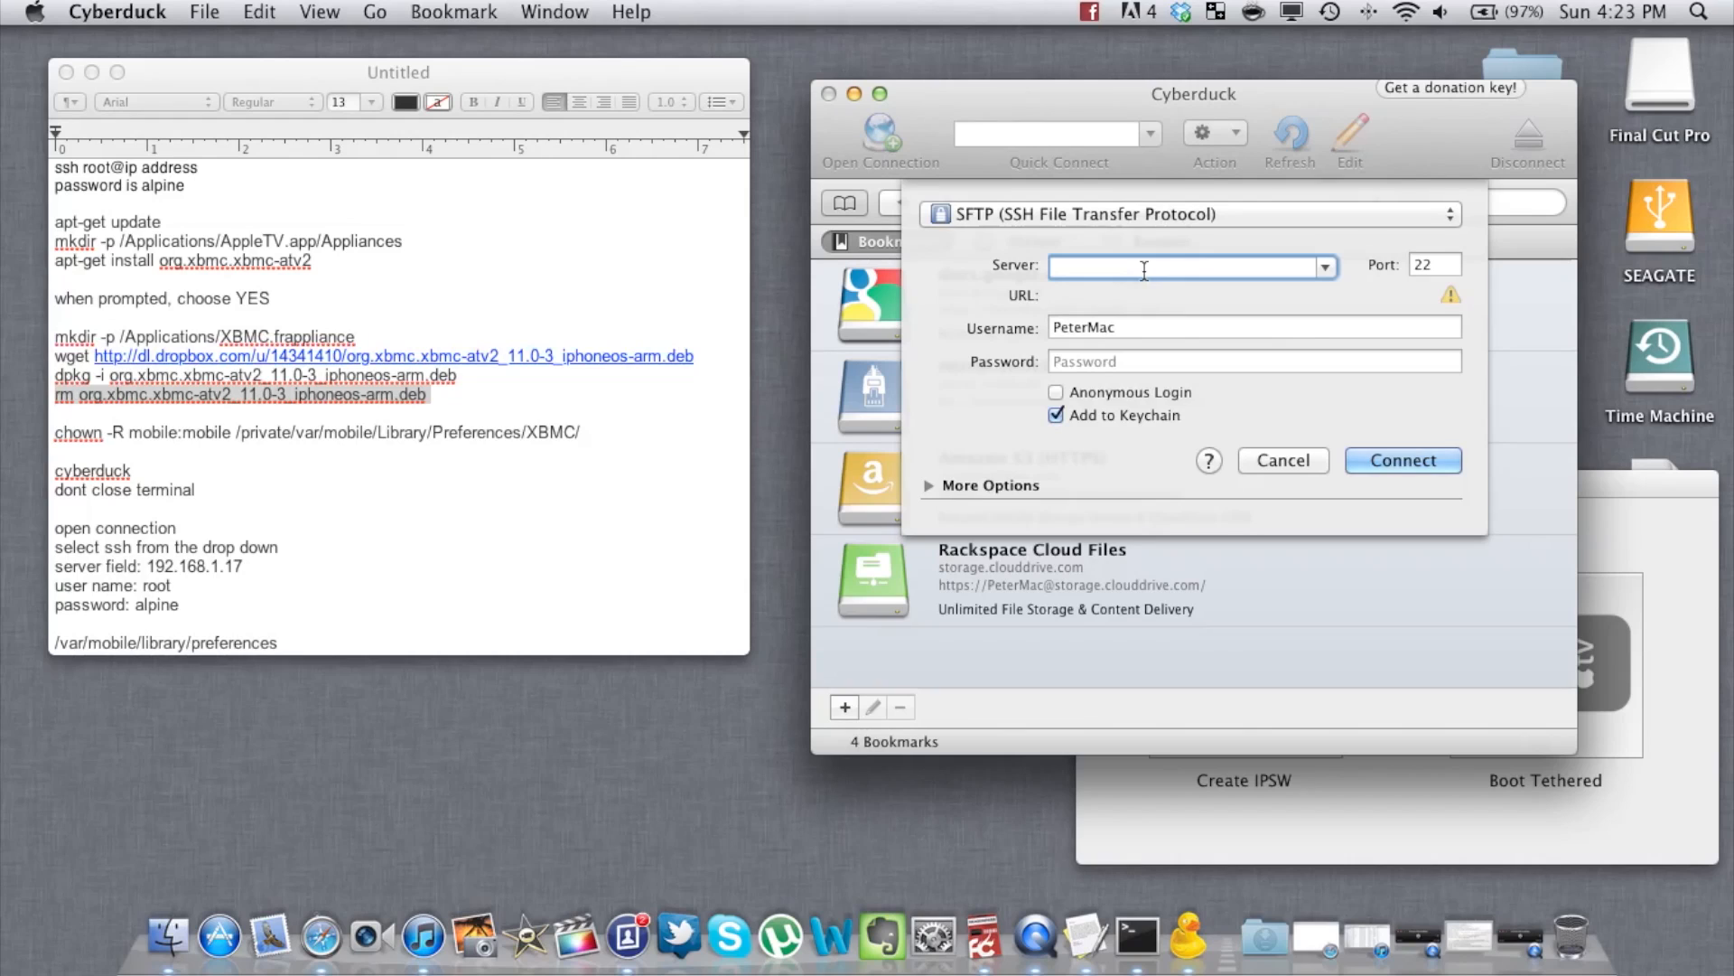
pyautogui.write('192.168.1.75')
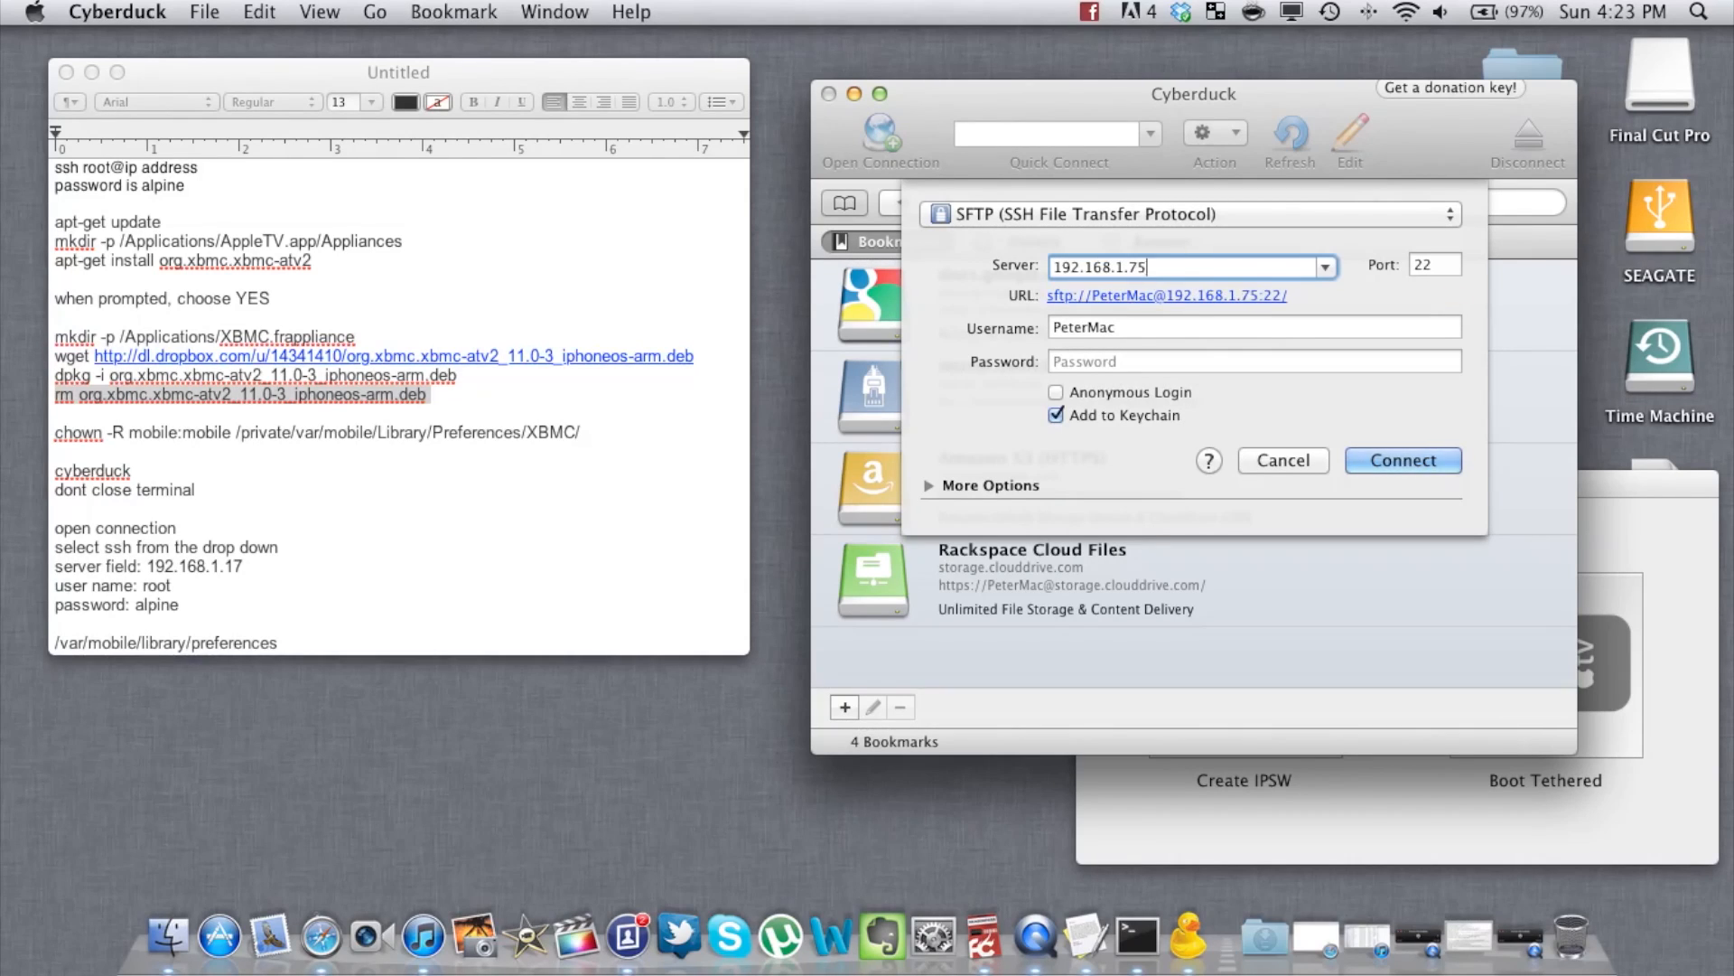
pyautogui.click(1254, 327)
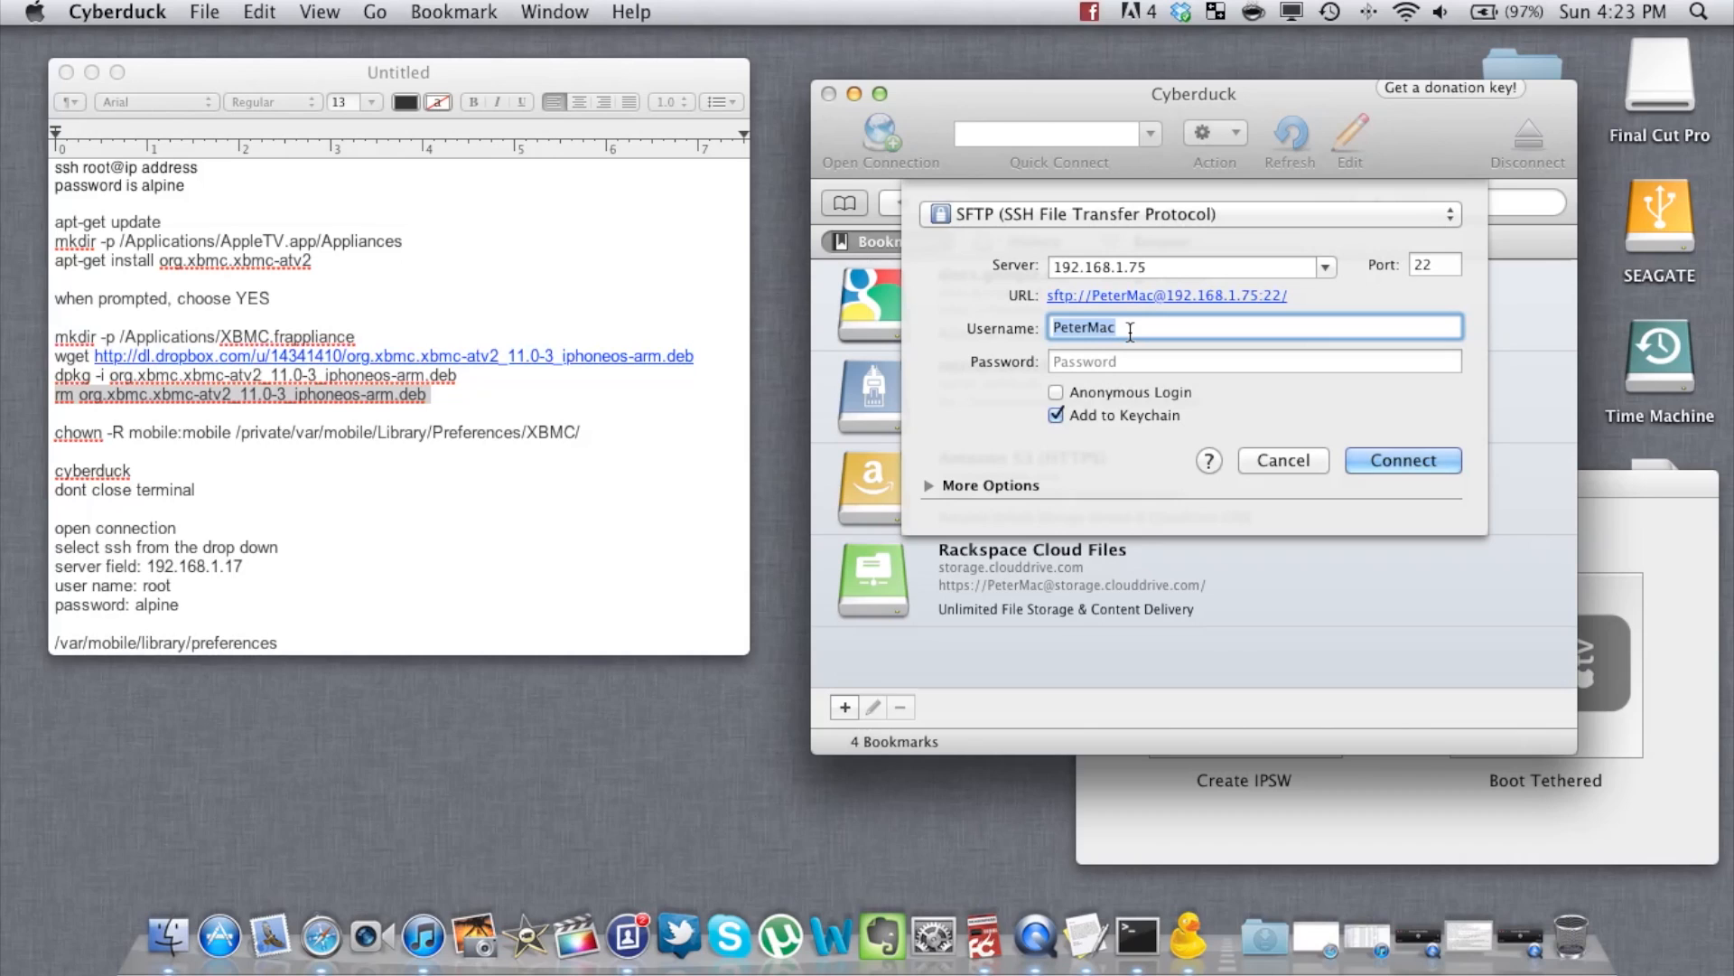
pyautogui.write('root')
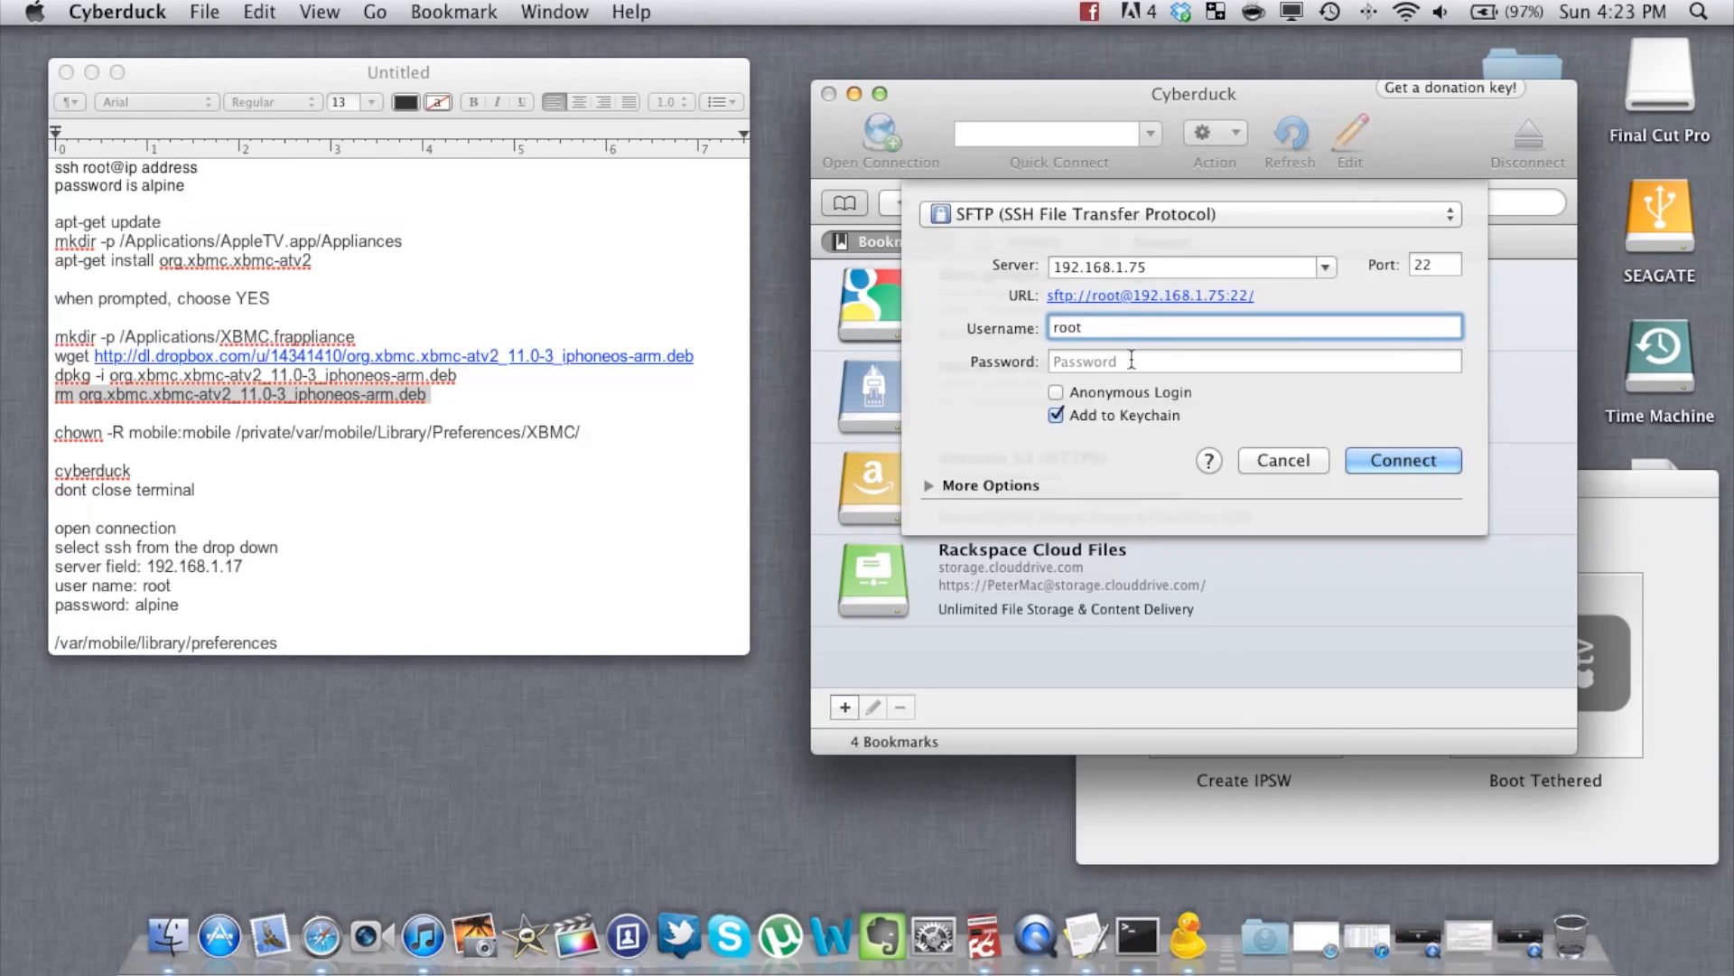
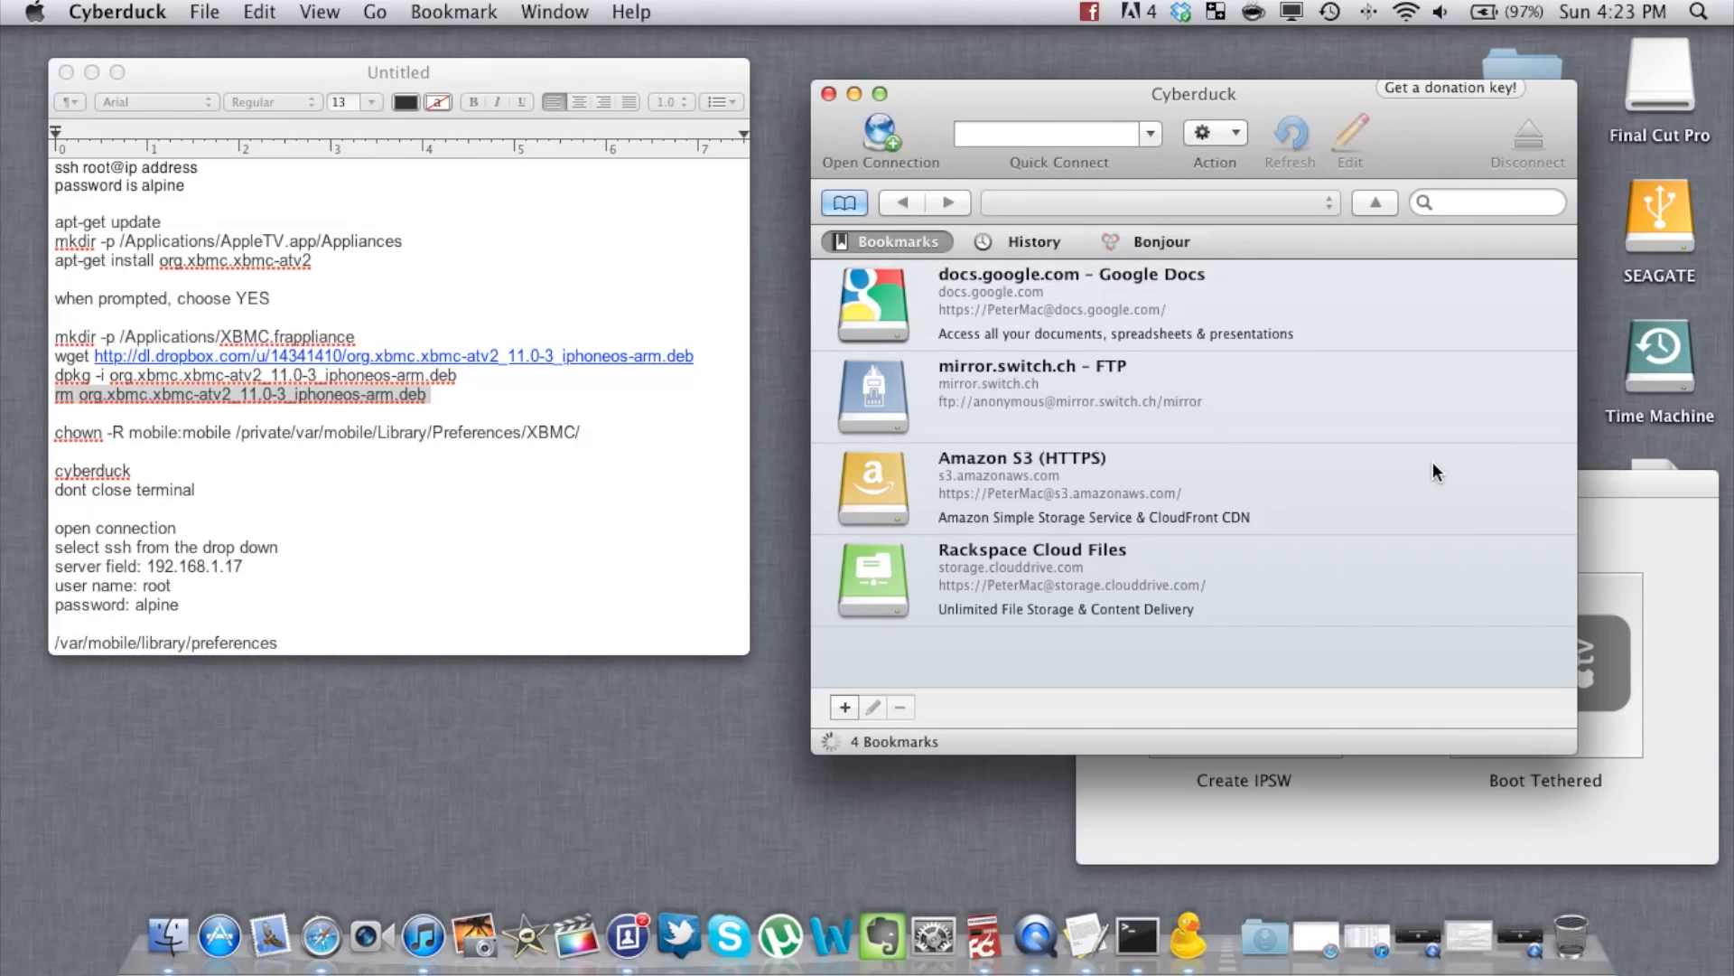
# Step: Navigate the Apple TV's files through var, mobile and Library into the Preferences folder
pyautogui.click(880, 139)
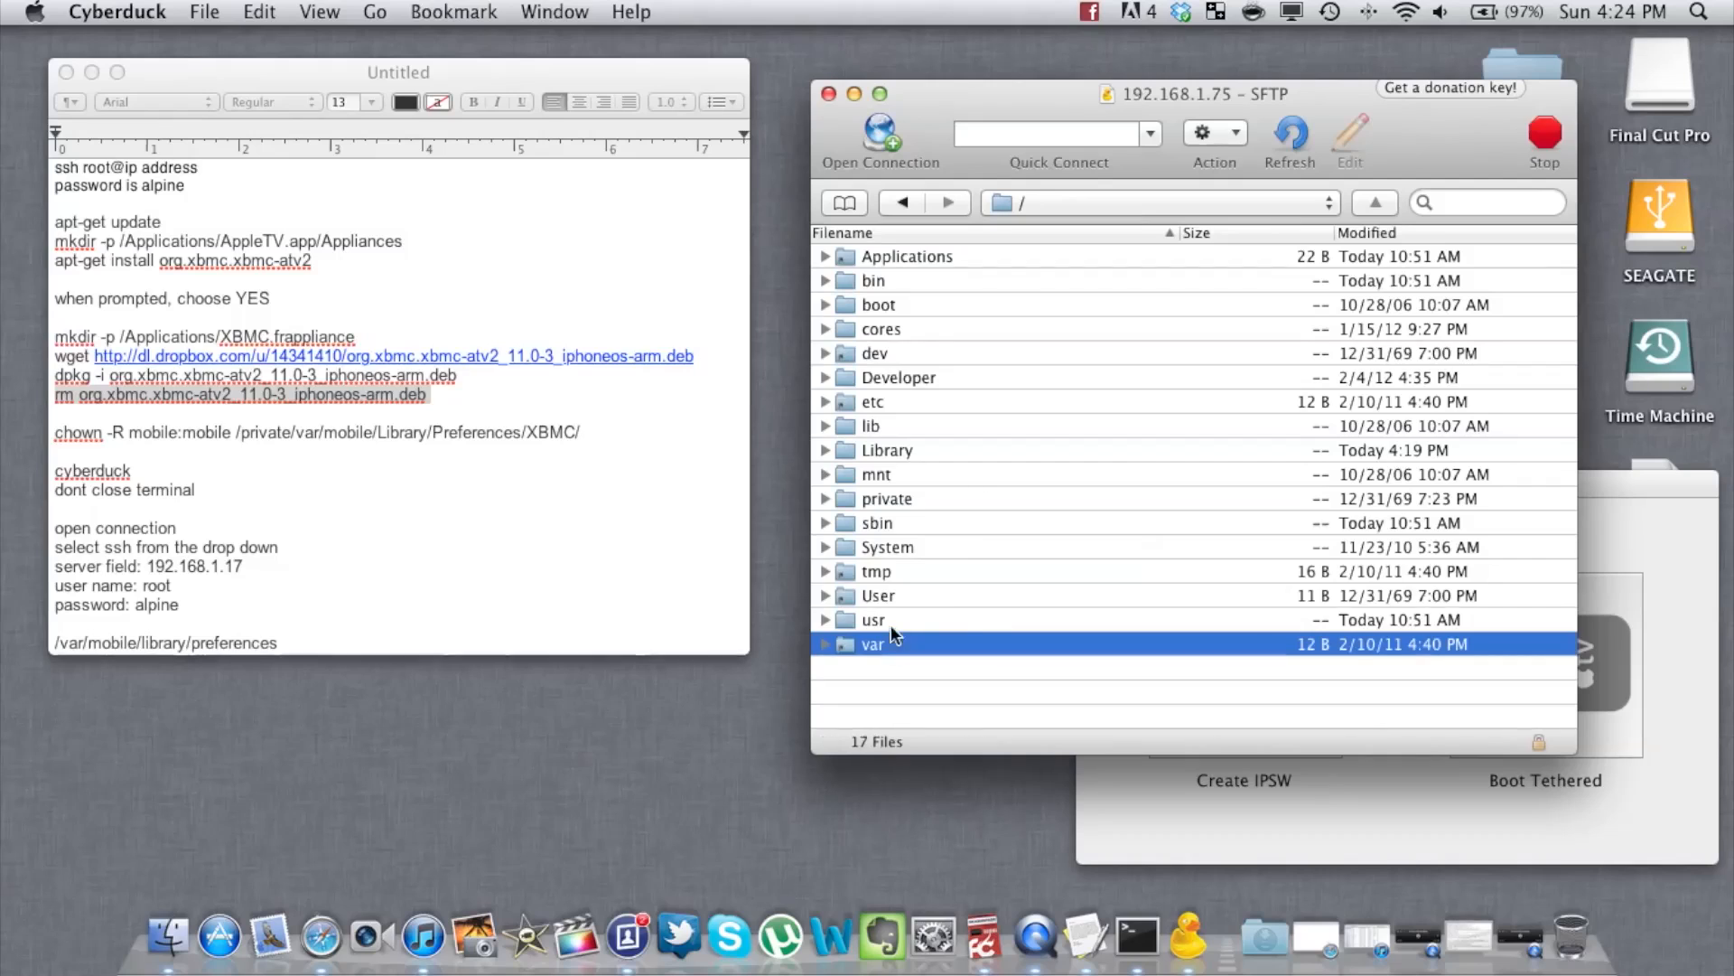
pyautogui.doubleClick(873, 643)
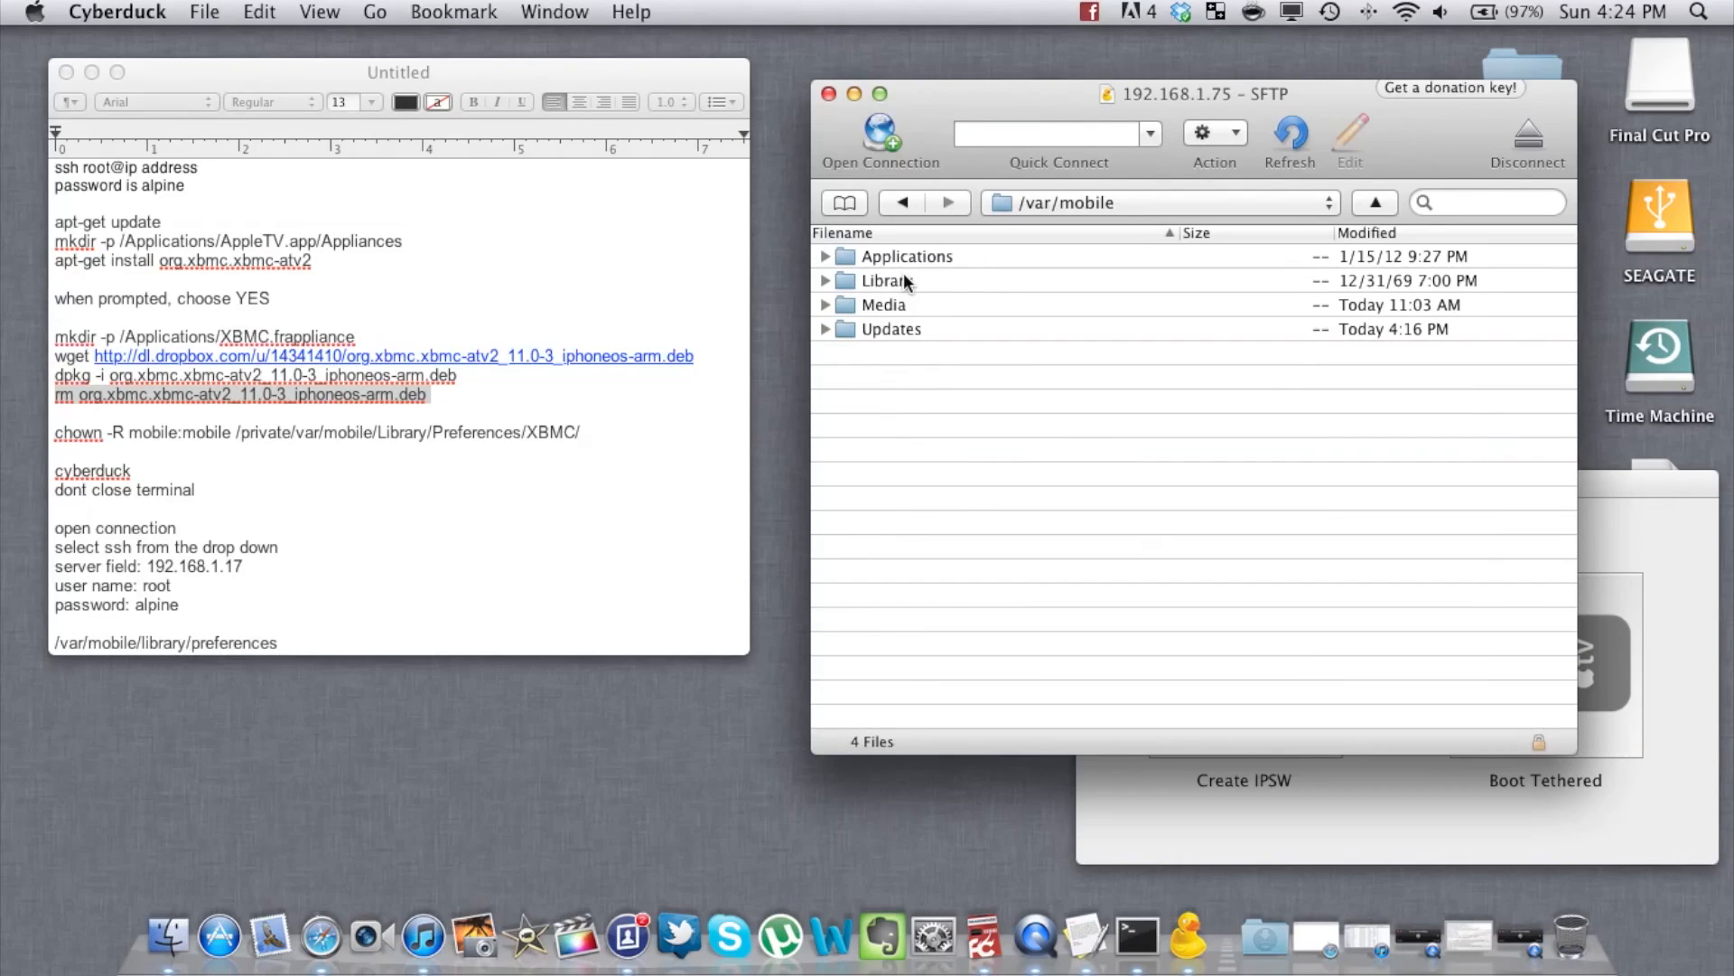
pyautogui.click(885, 280)
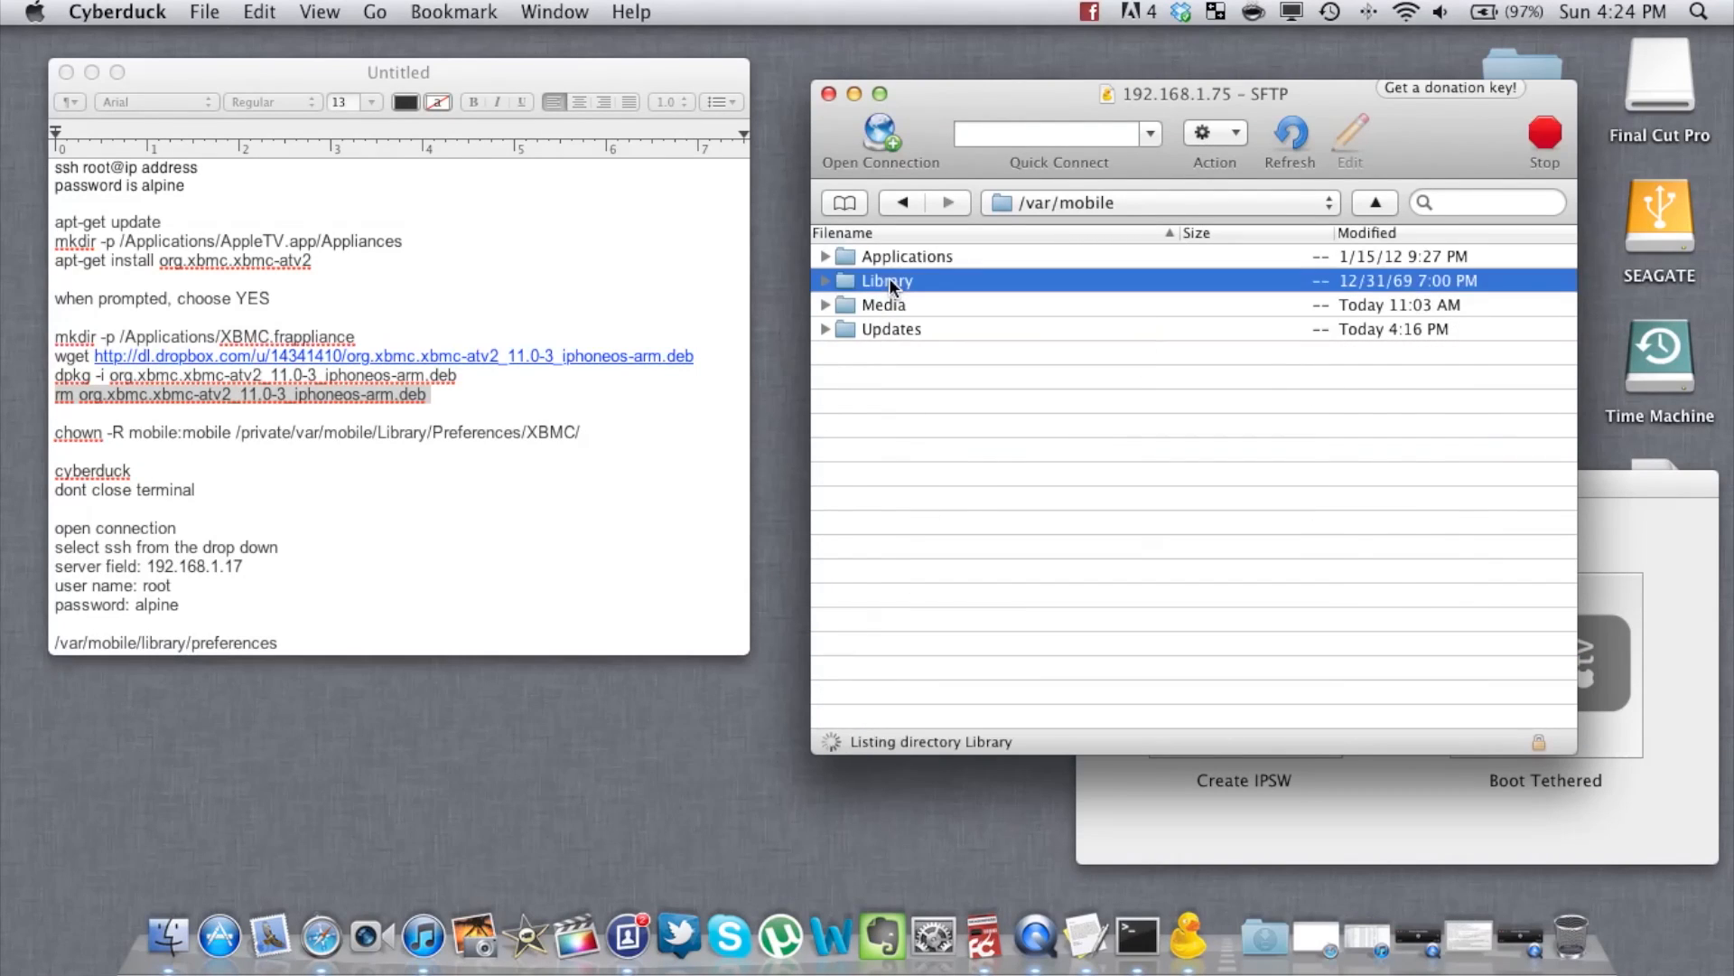
pyautogui.doubleClick(885, 280)
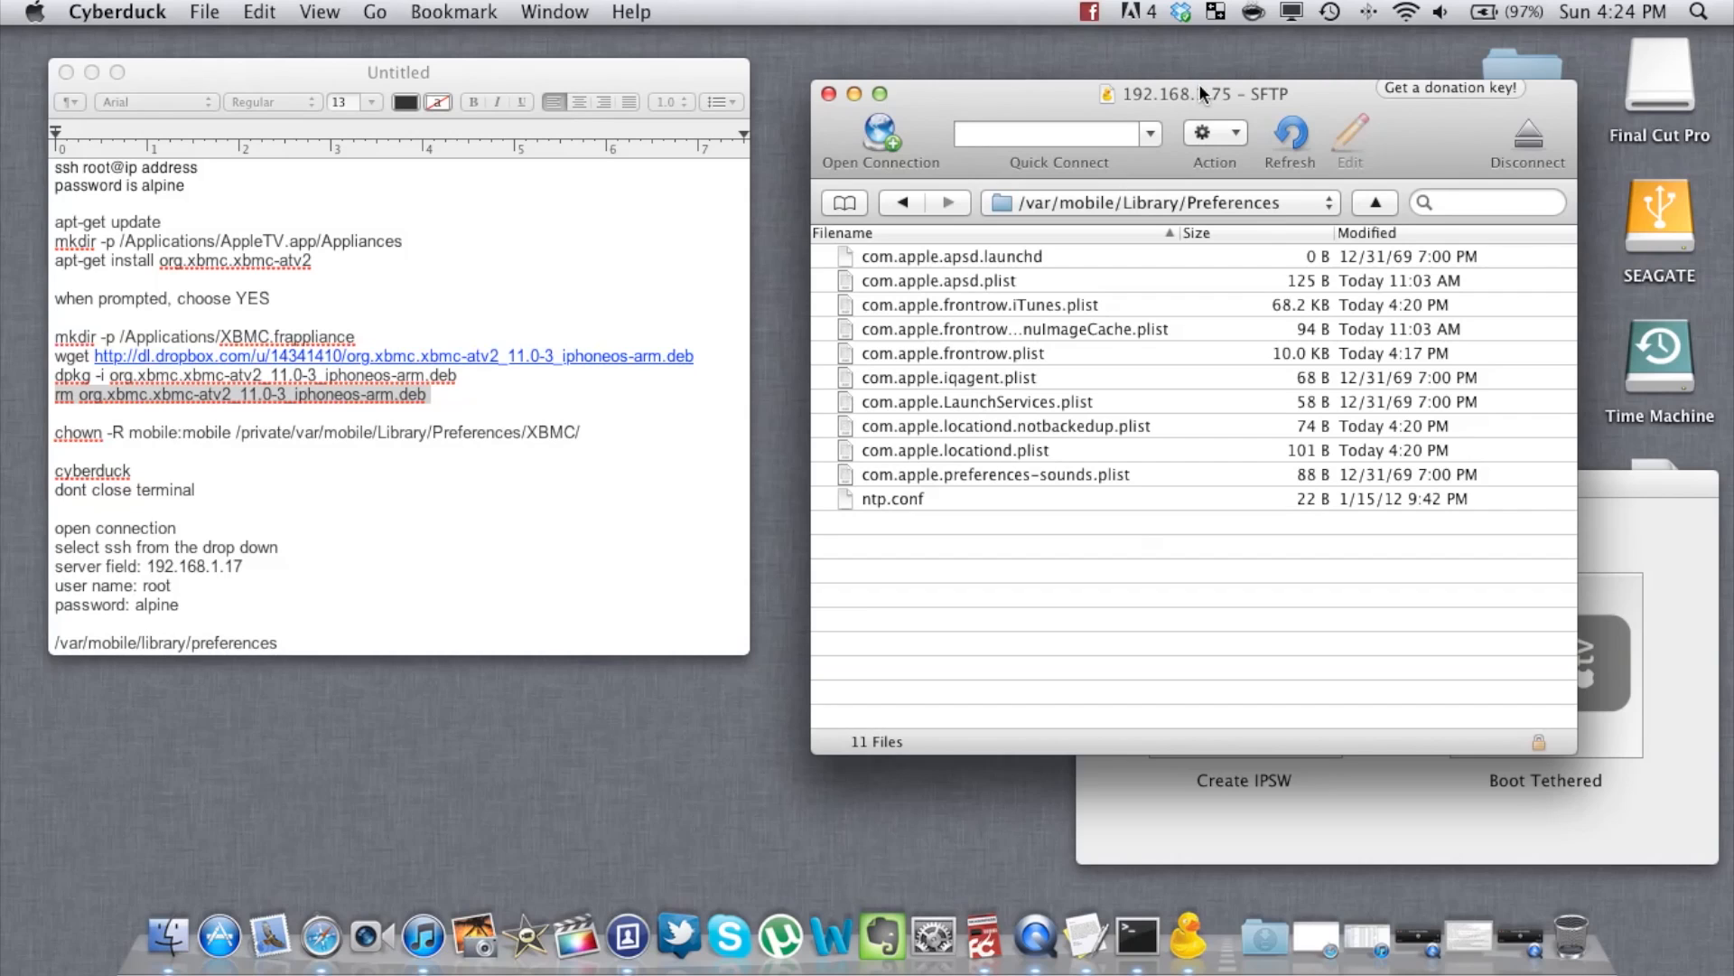
pyautogui.moveTo(1344, 110)
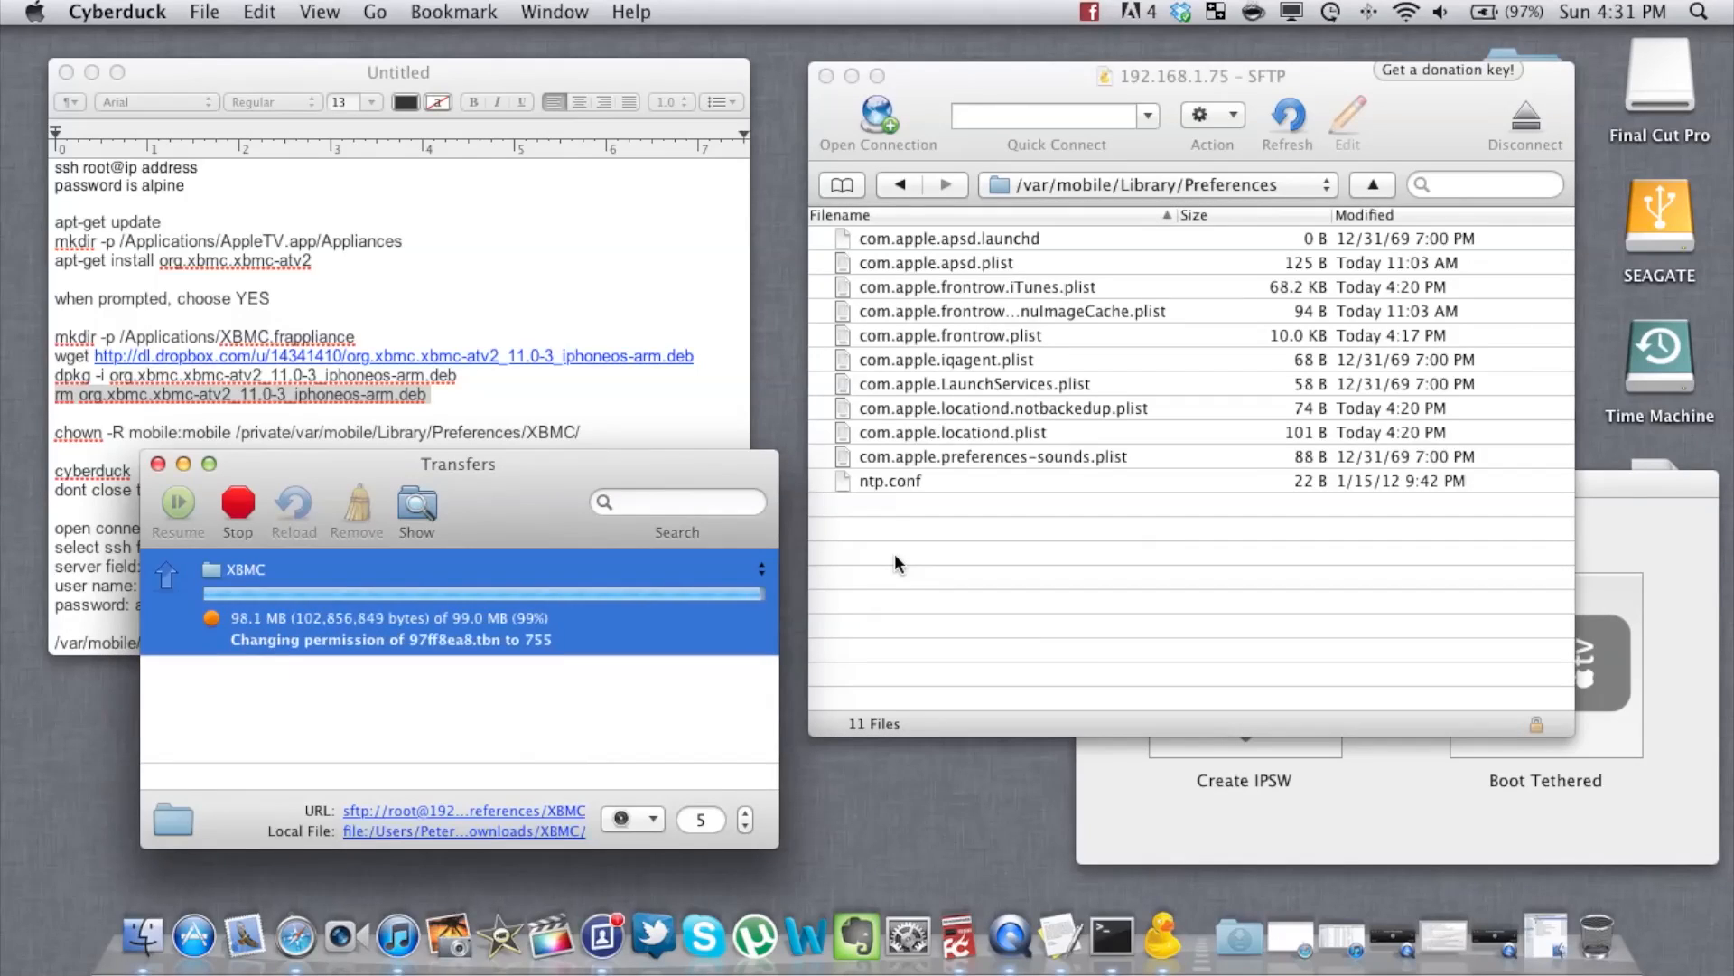
# Step: Restore the Terminal SSH window and select the whole chown command line in the TextEdit notes
pyautogui.click(1111, 934)
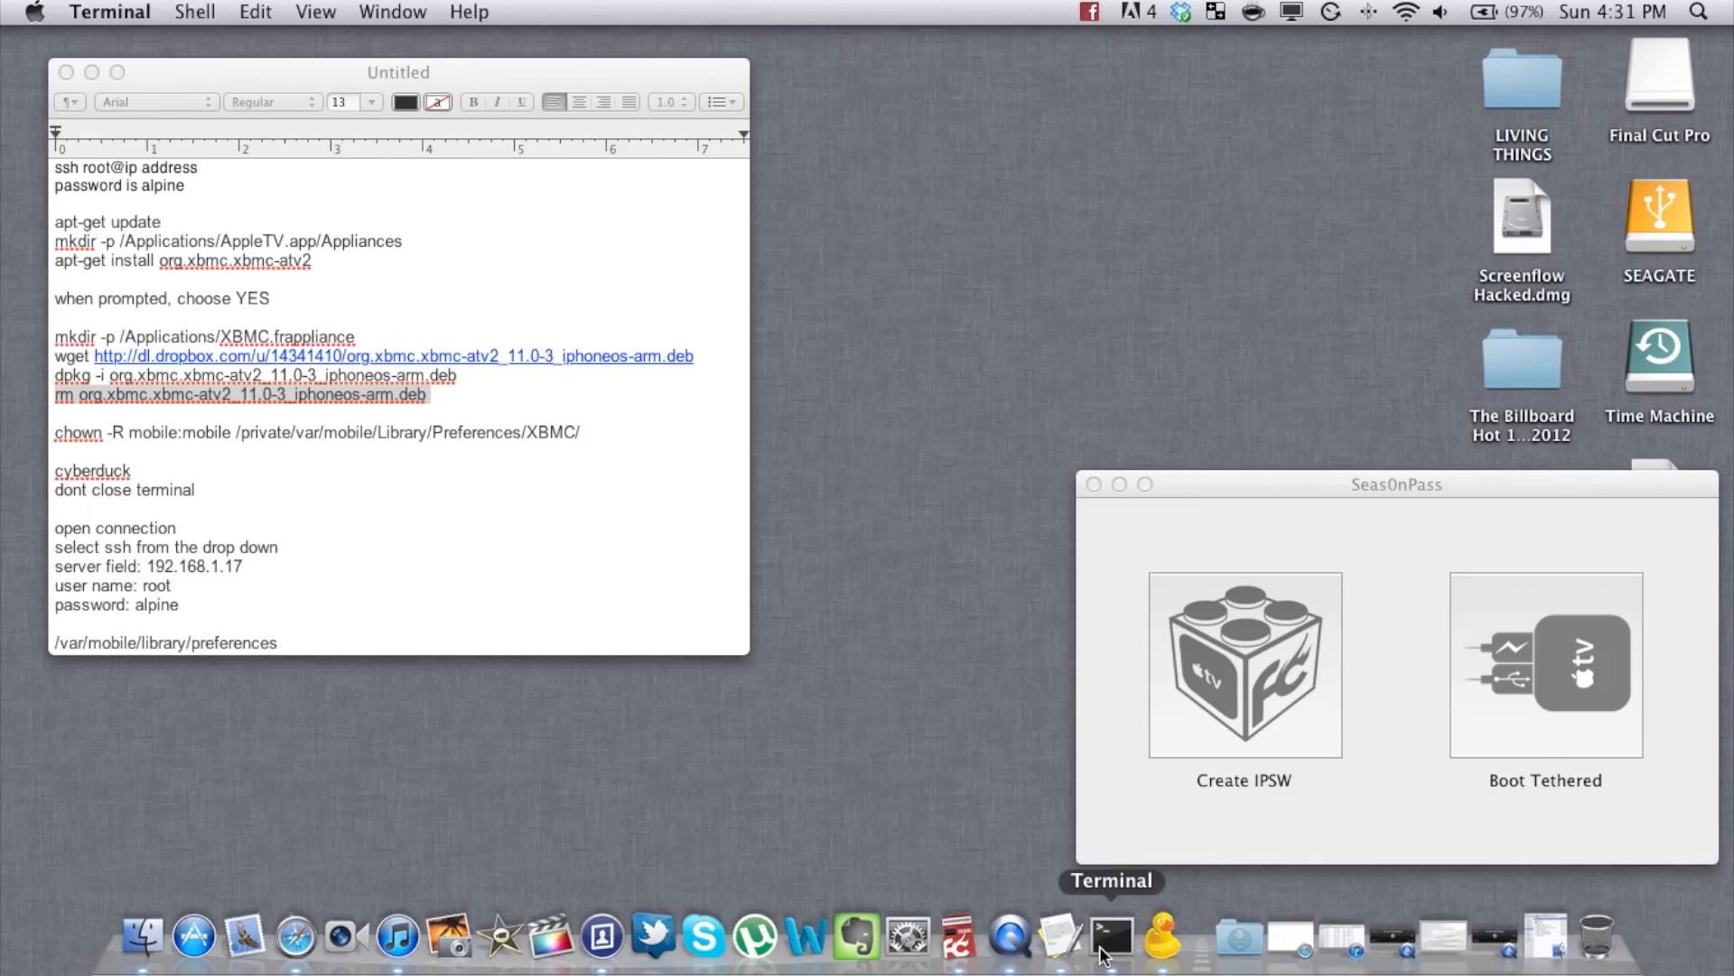
pyautogui.click(1109, 934)
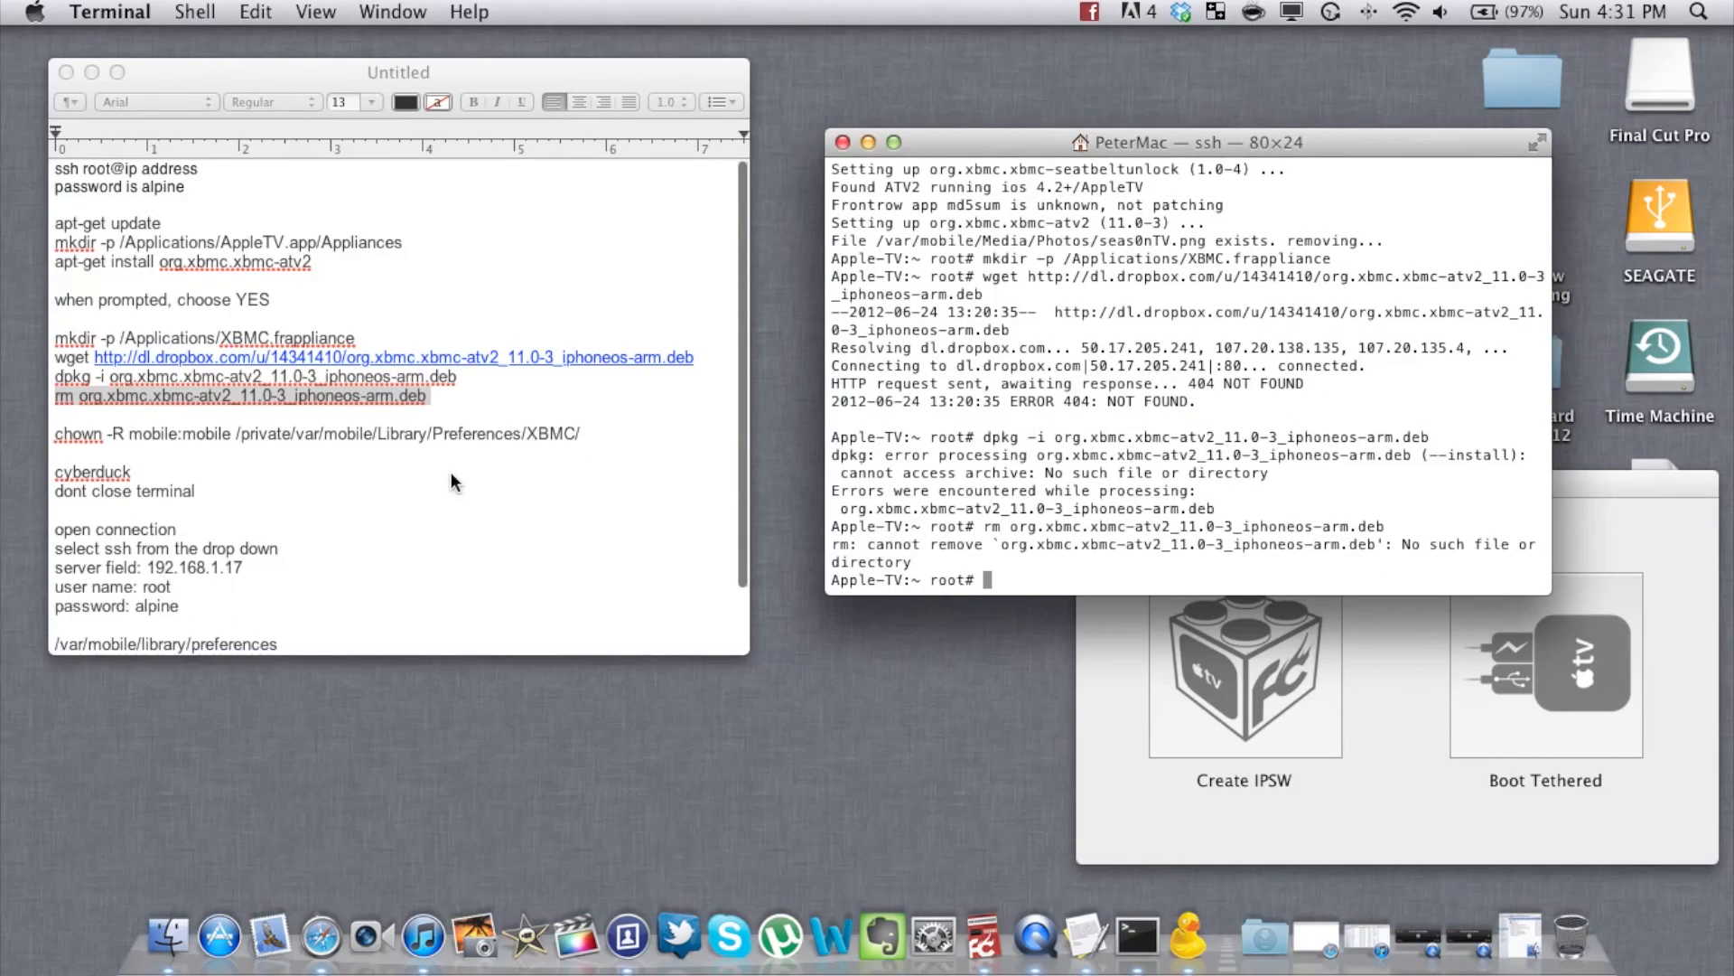
pyautogui.click(583, 432)
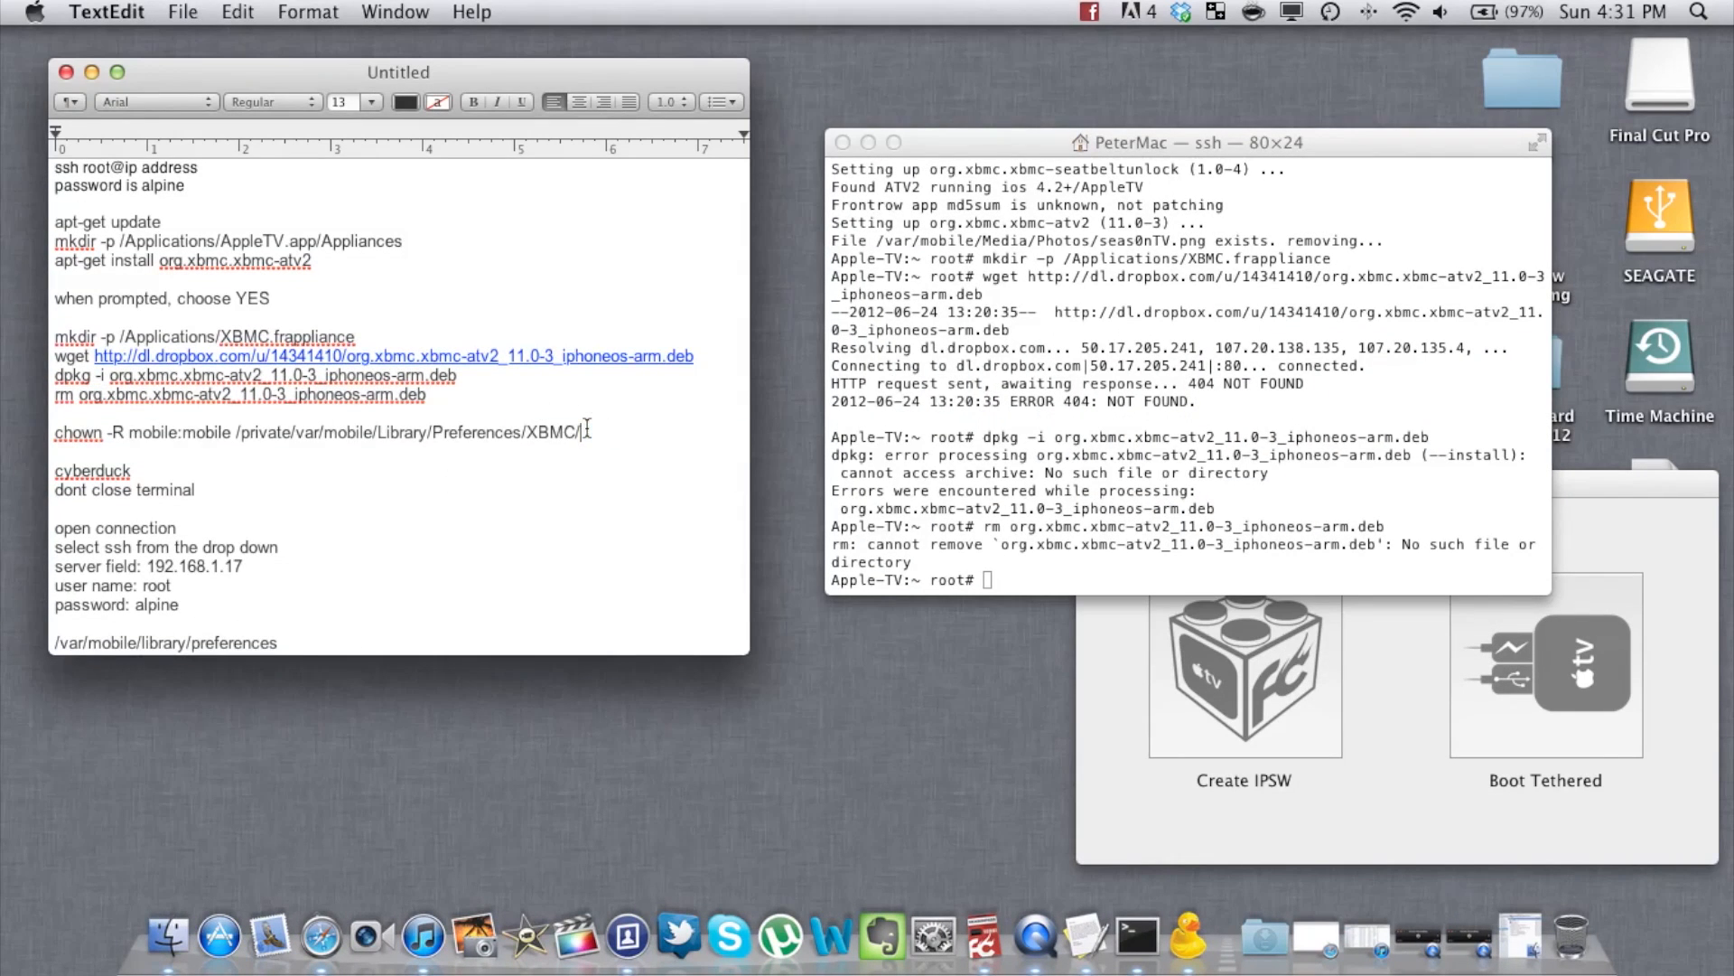
pyautogui.tripleClick(318, 432)
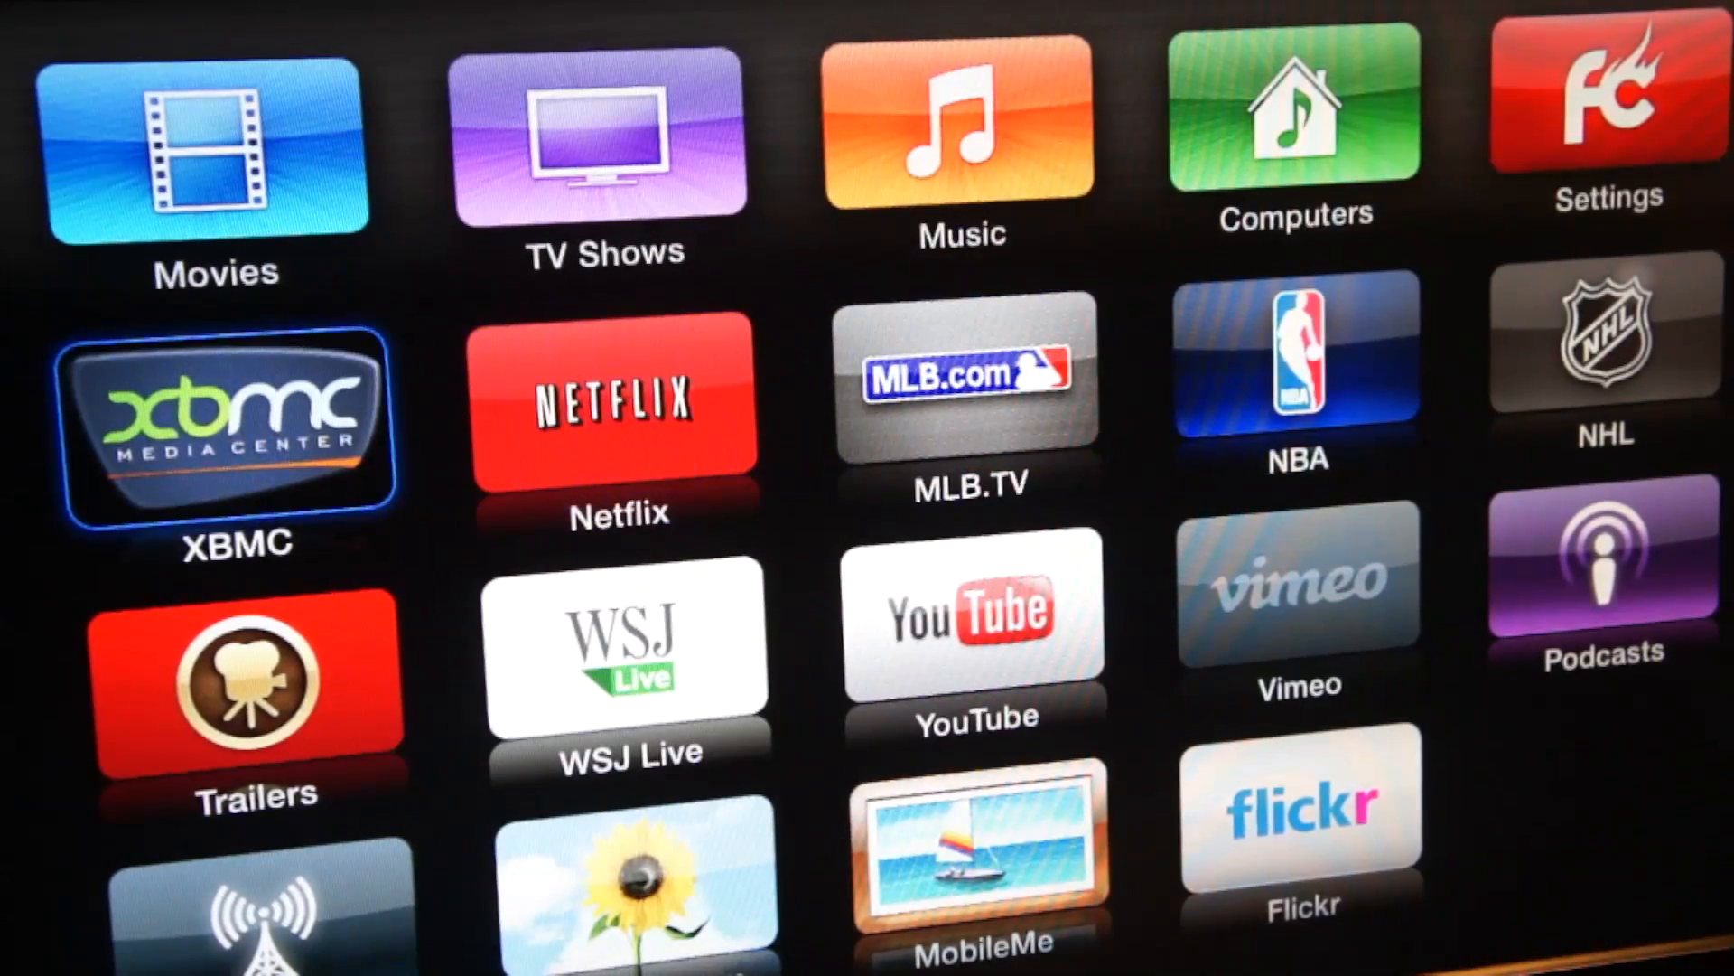
# Step: Launch XBMC on the Apple TV and start the 1Channel video add-on loading its directory
pyautogui.click(229, 426)
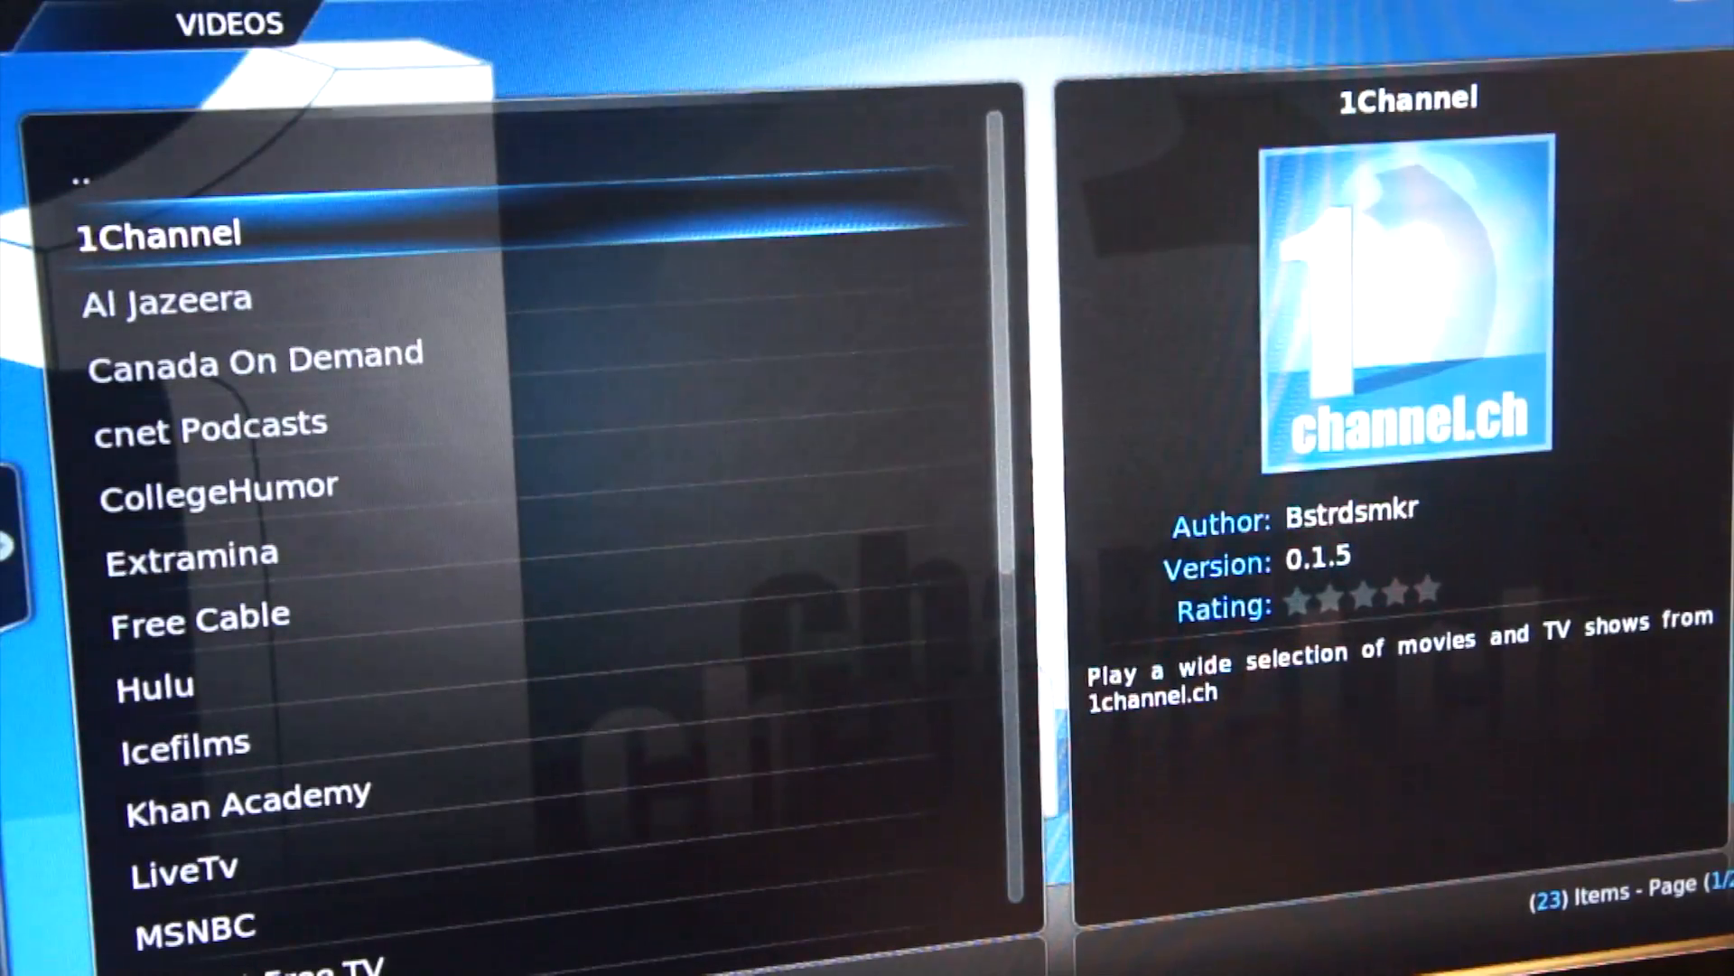
pyautogui.click(160, 233)
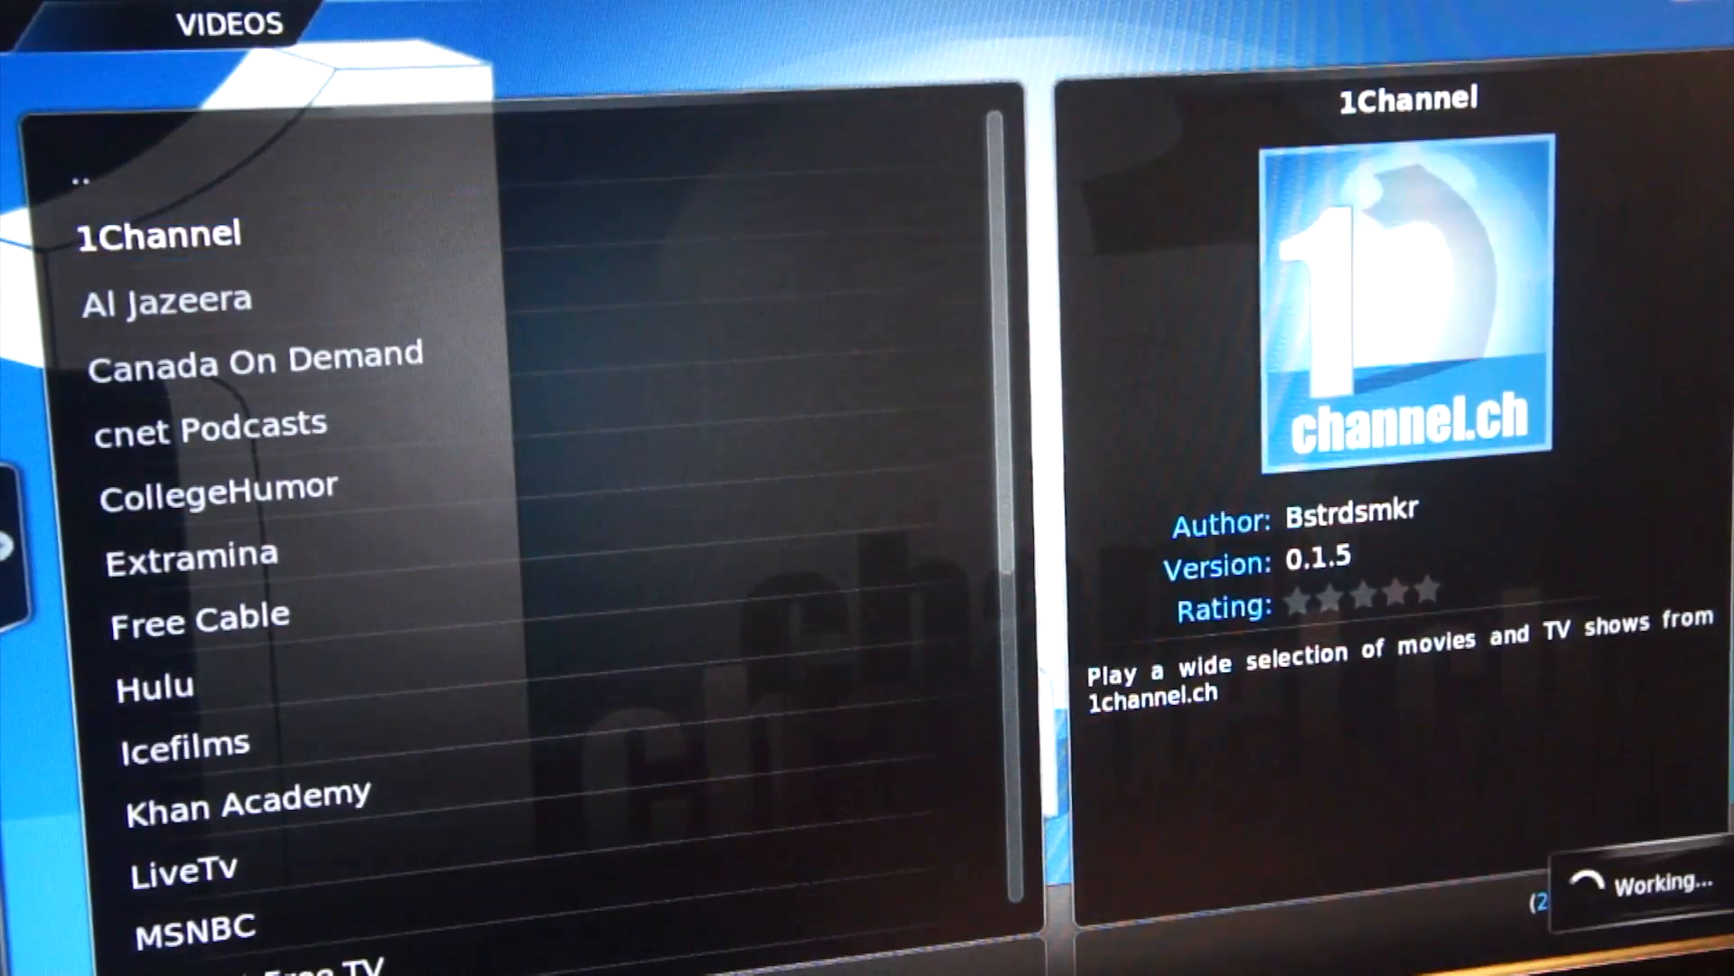
pyautogui.click(161, 233)
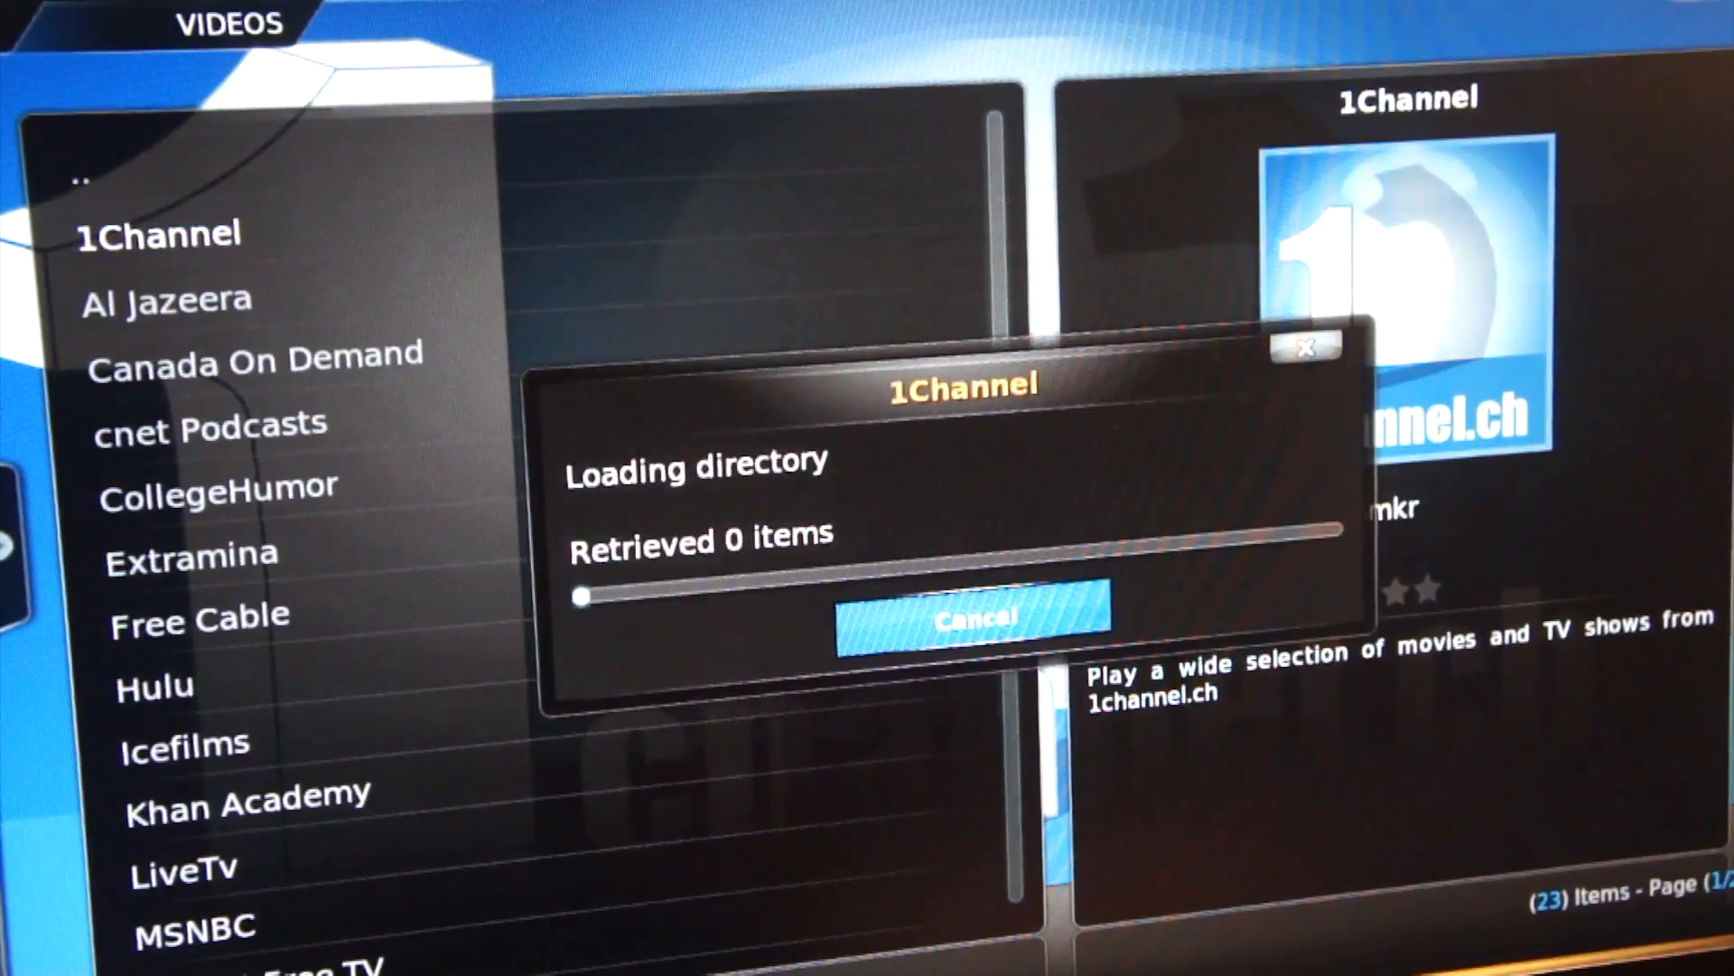